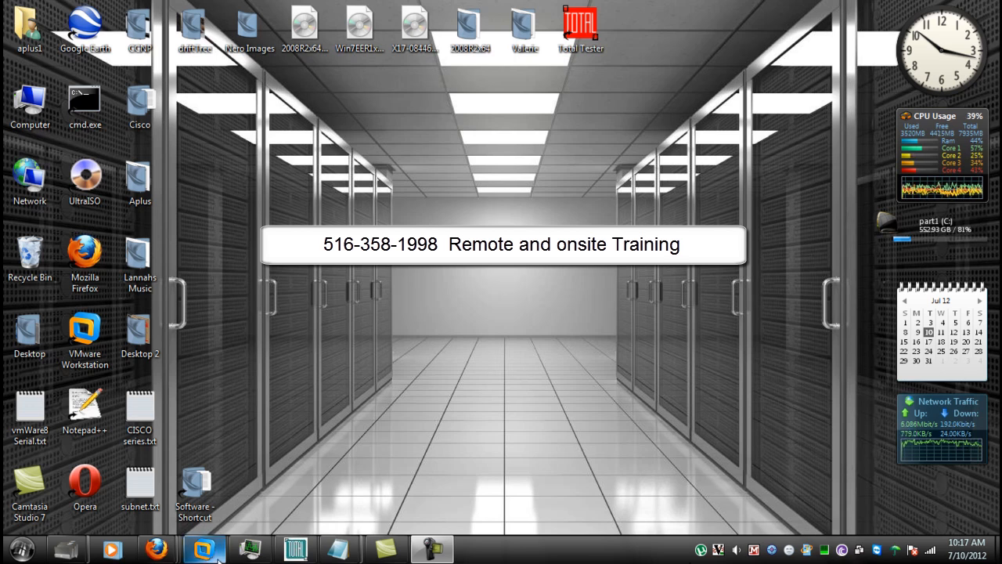
Bring VMware Workstation 8 to the front from the Windows 7 taskbar.
left_click(339, 548)
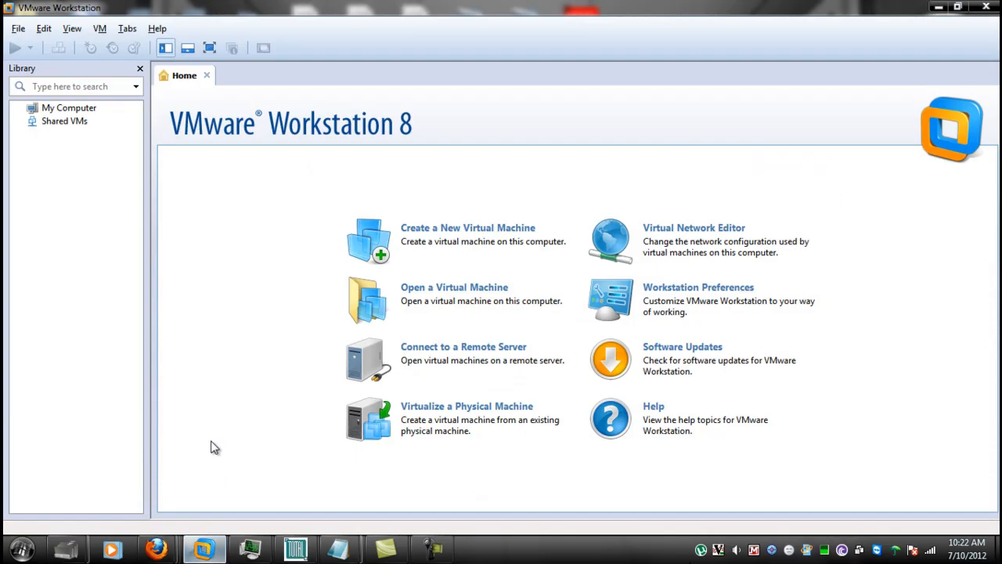
mouse_move(137, 416)
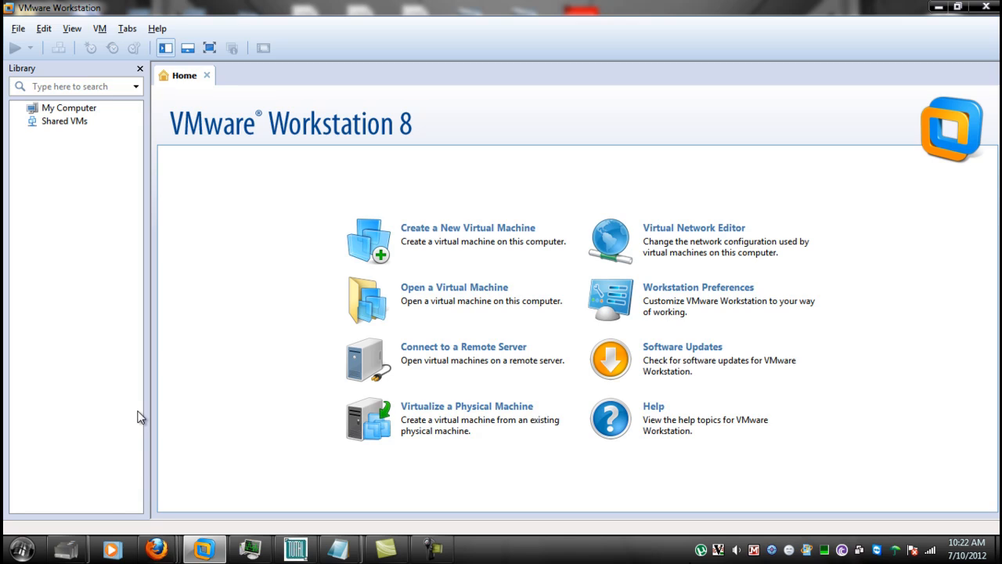
mouse_move(79, 275)
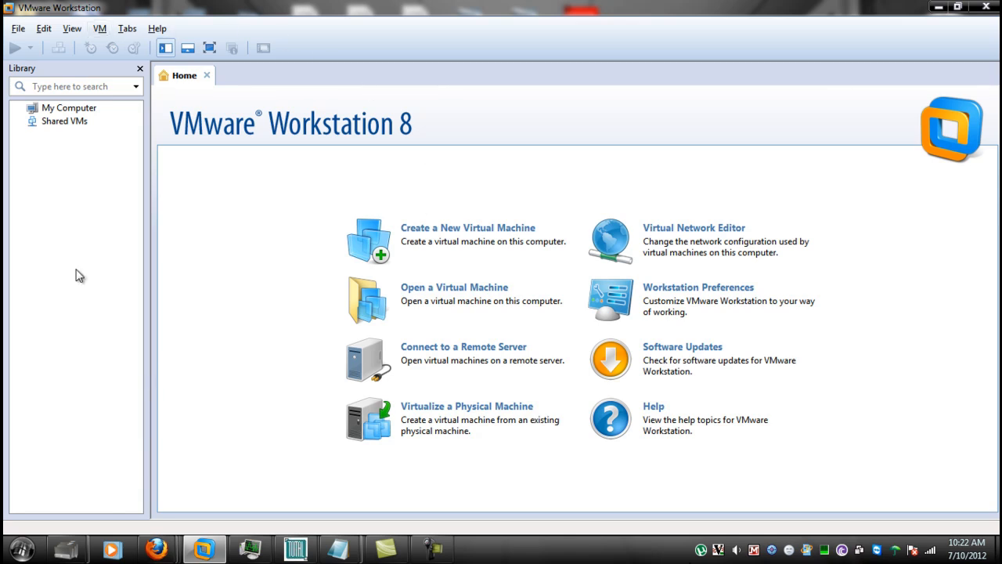
mouse_move(383, 204)
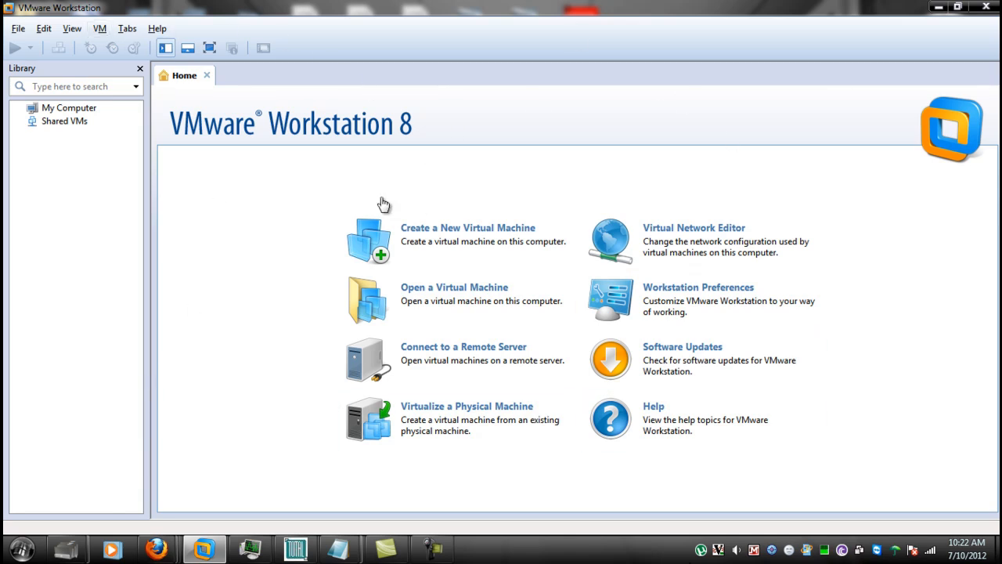
mouse_move(442, 243)
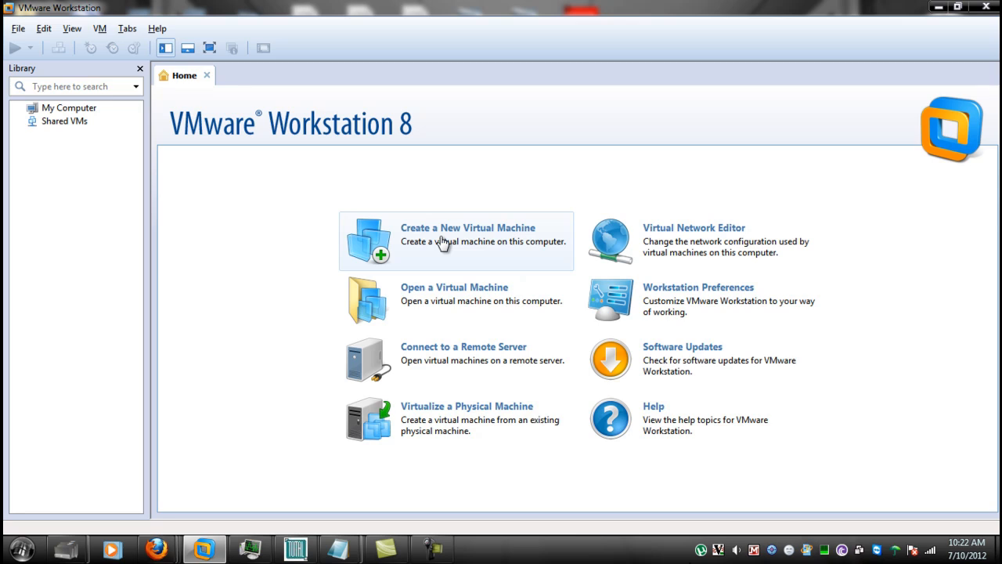
mouse_move(444, 236)
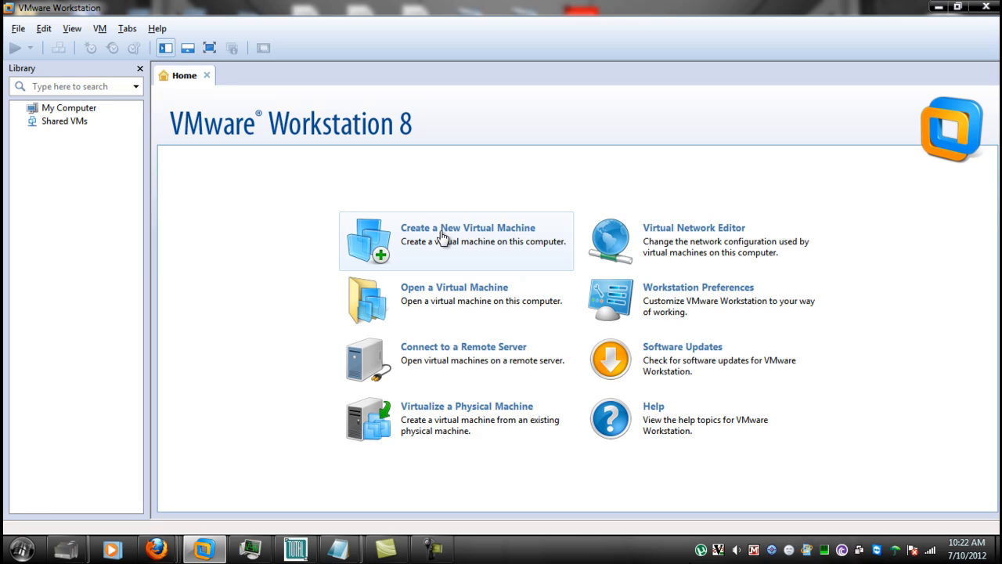
mouse_move(464, 428)
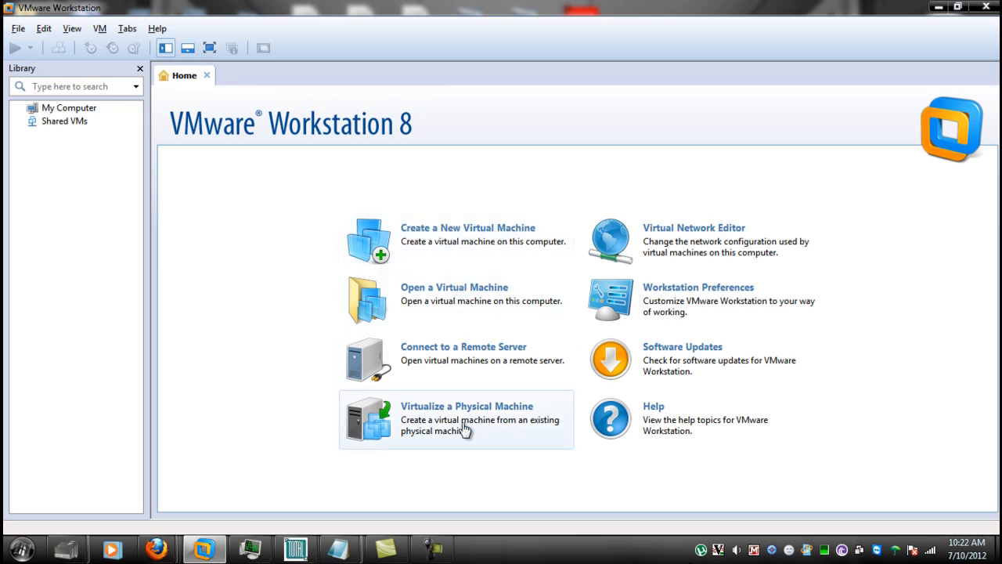
mouse_move(701, 236)
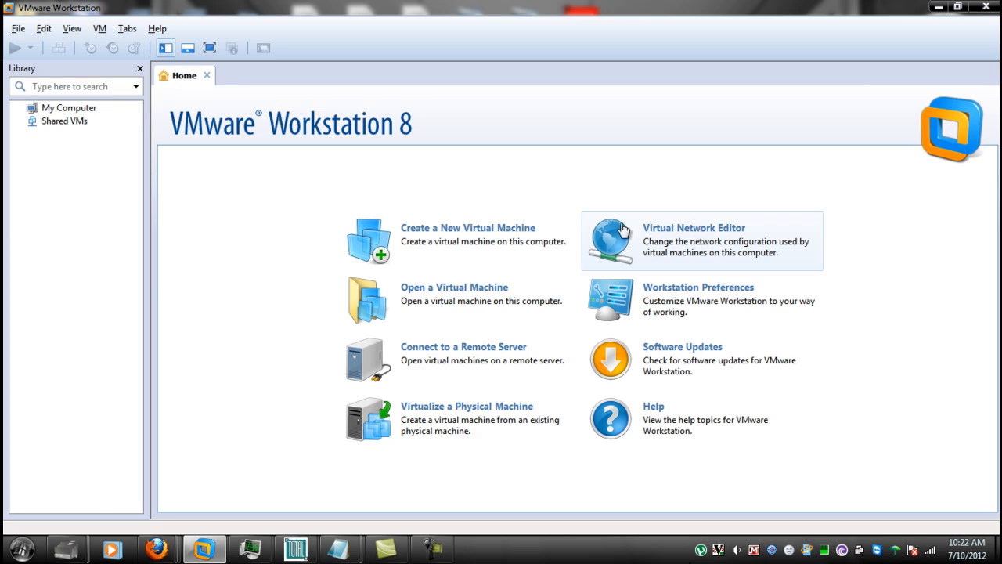
mouse_move(482, 232)
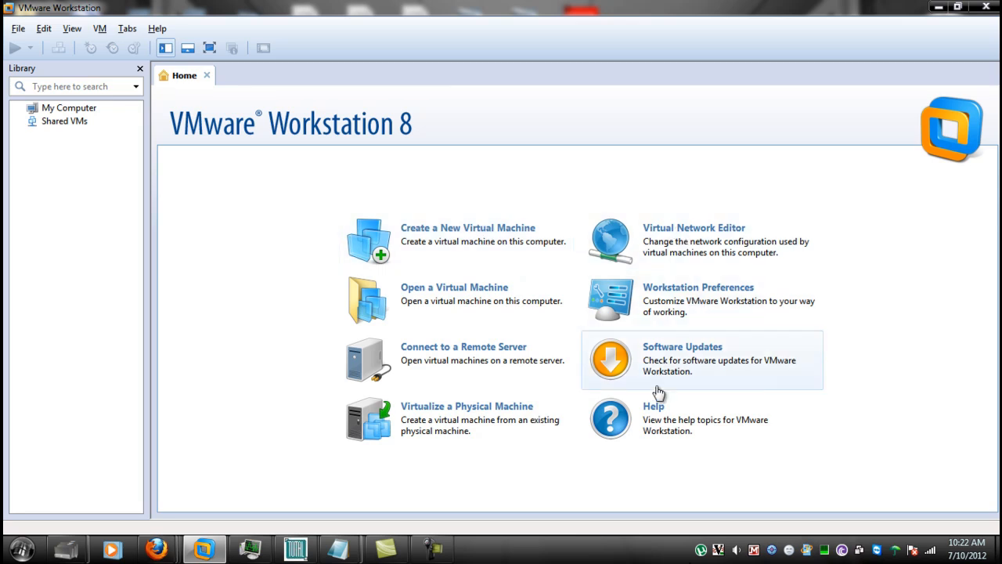
mouse_move(461, 302)
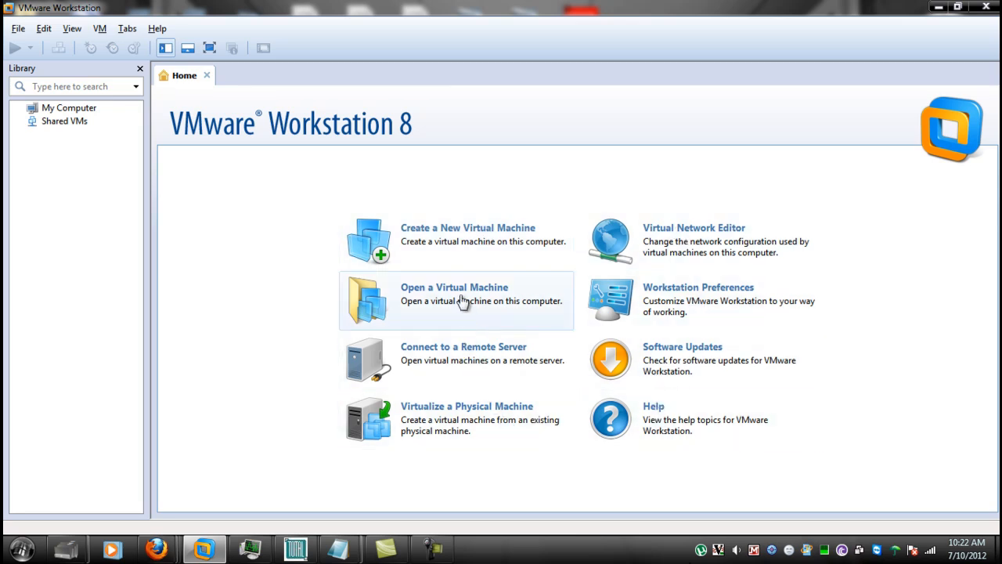
mouse_move(493, 411)
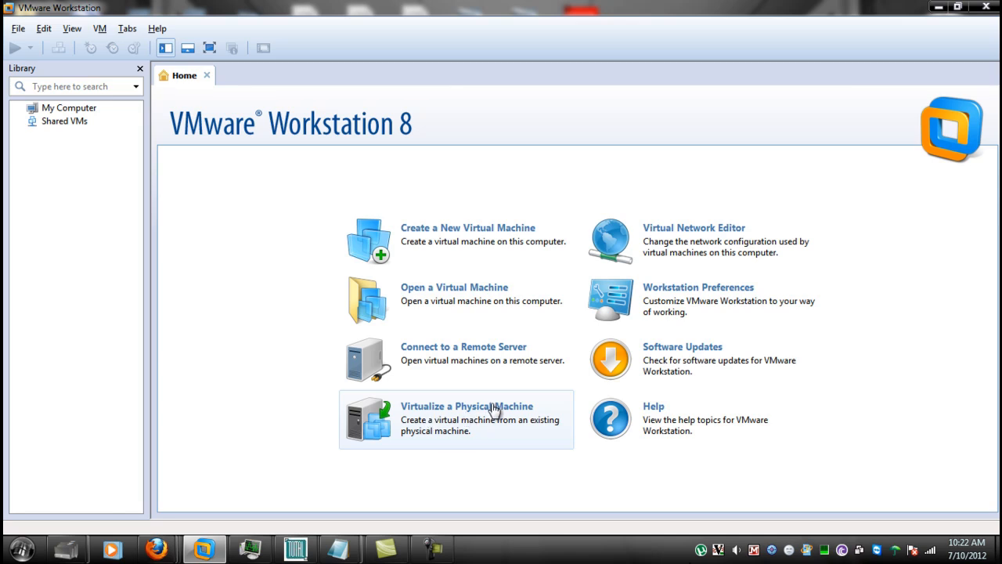
mouse_move(436, 205)
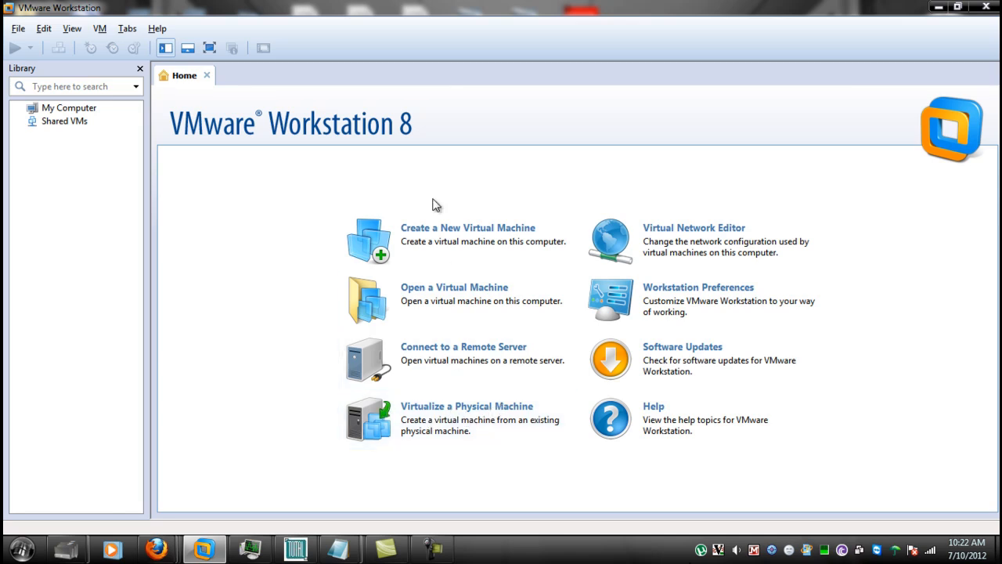
mouse_move(437, 236)
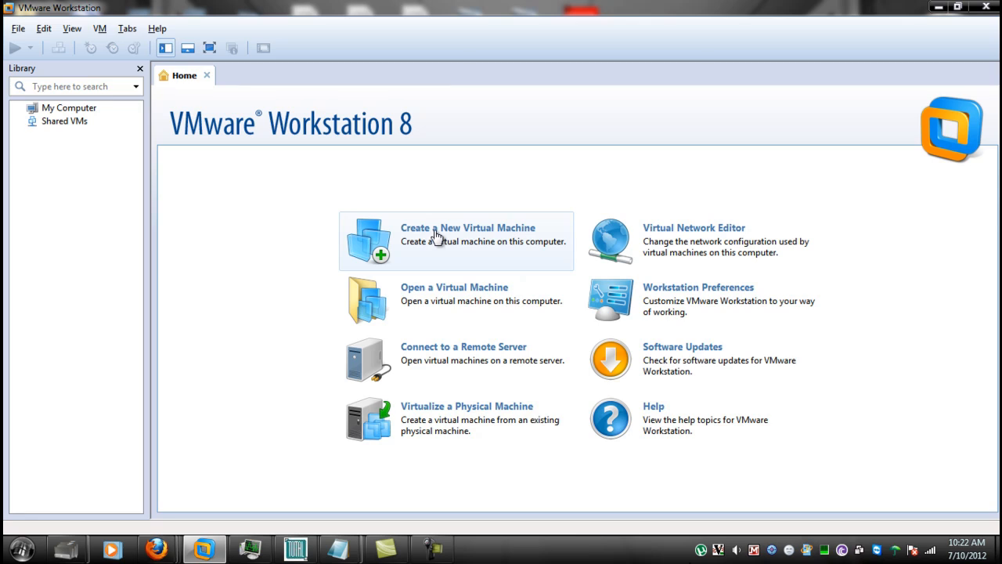
Launch Create a New Virtual Machine from the Home page.
left_click(467, 227)
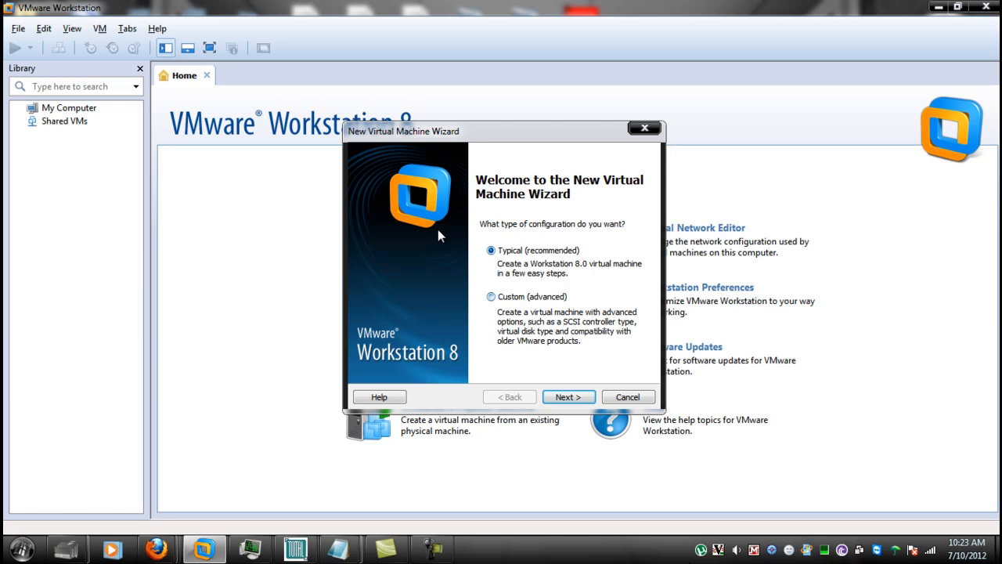
mouse_move(464, 243)
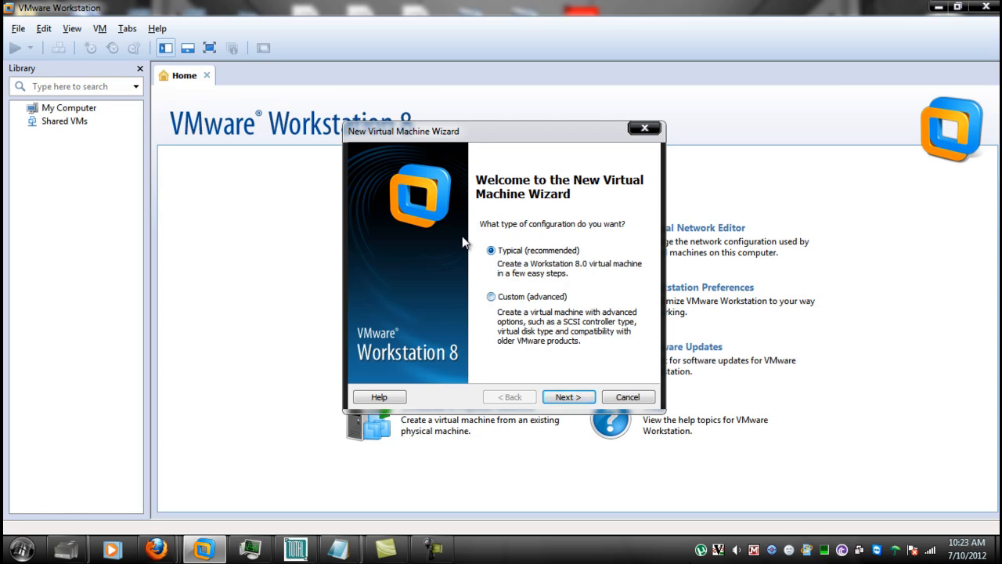
Keep Typical and choose 2008R2x64_DVD.iso as the installer disc image, reaching Easy Install Information.
left_click(568, 397)
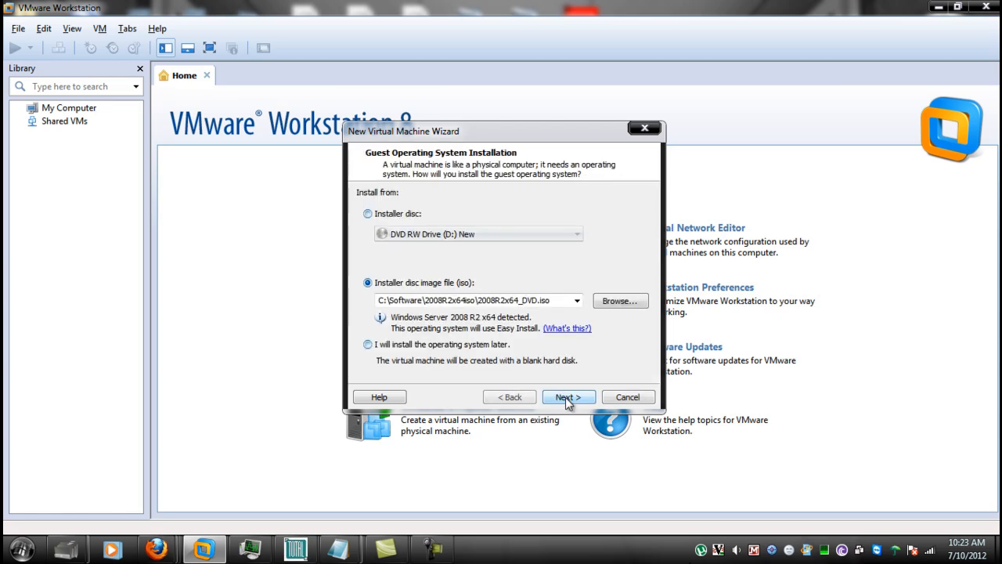
mouse_move(394, 239)
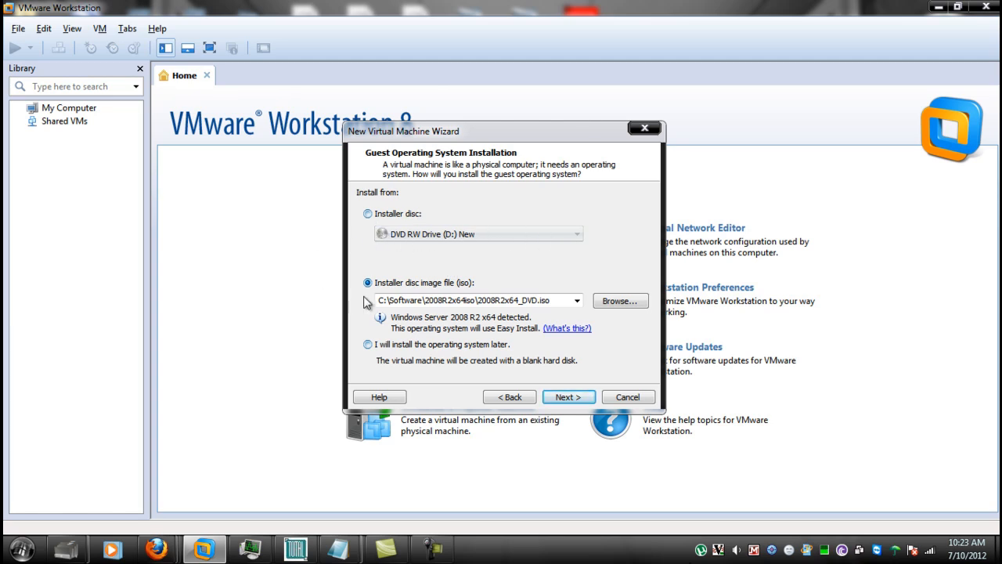
mouse_move(620, 301)
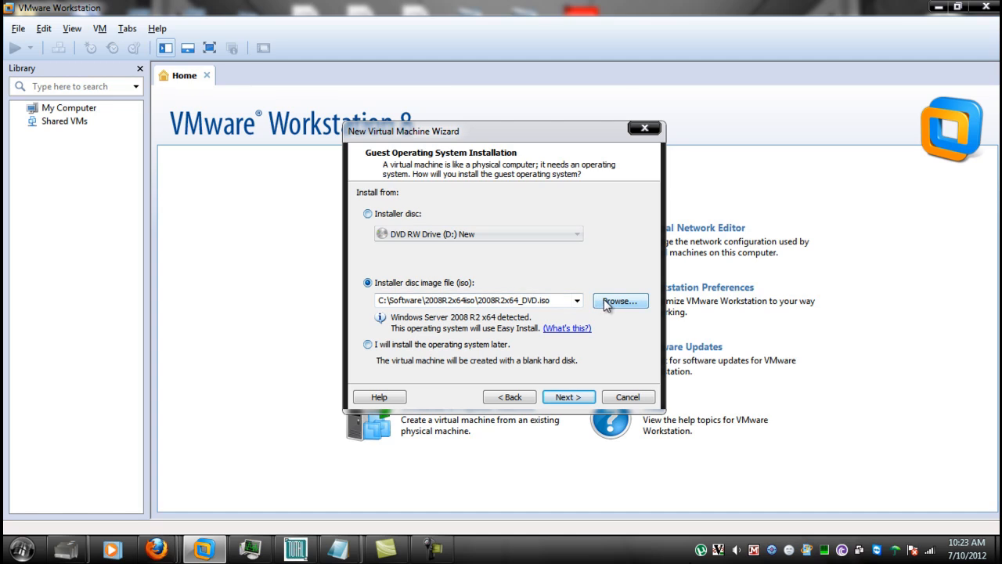
mouse_move(610, 306)
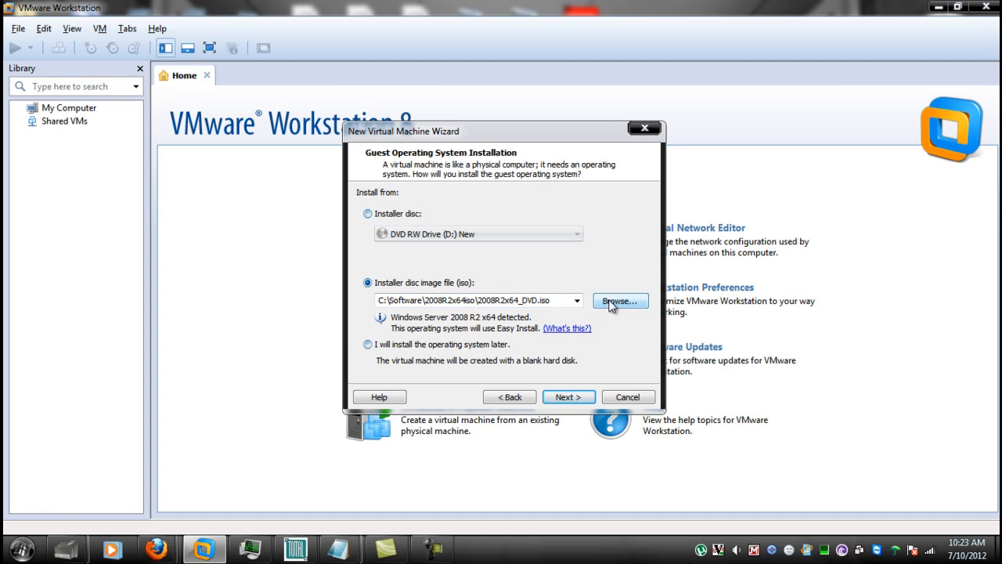
left_click(619, 300)
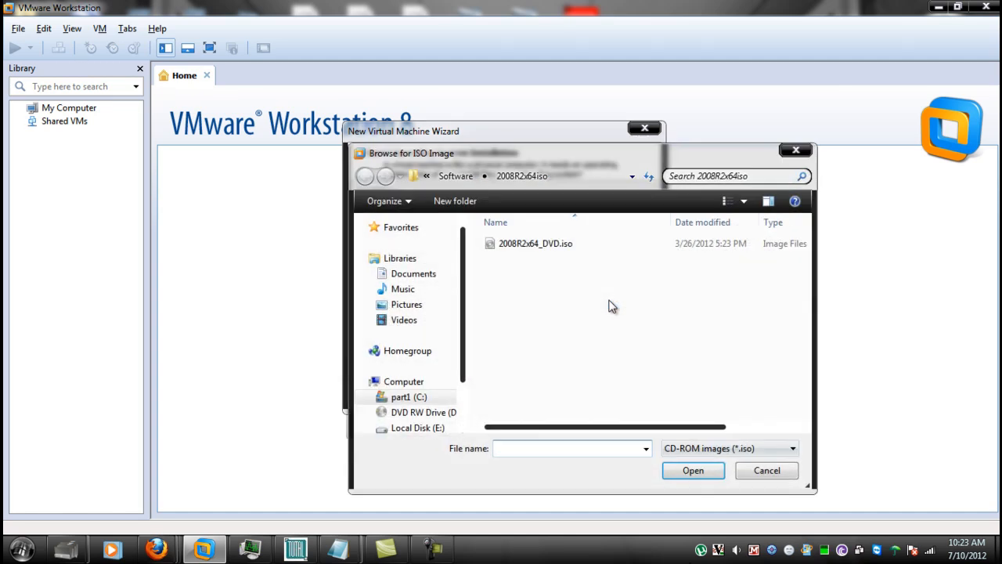
left_click(535, 244)
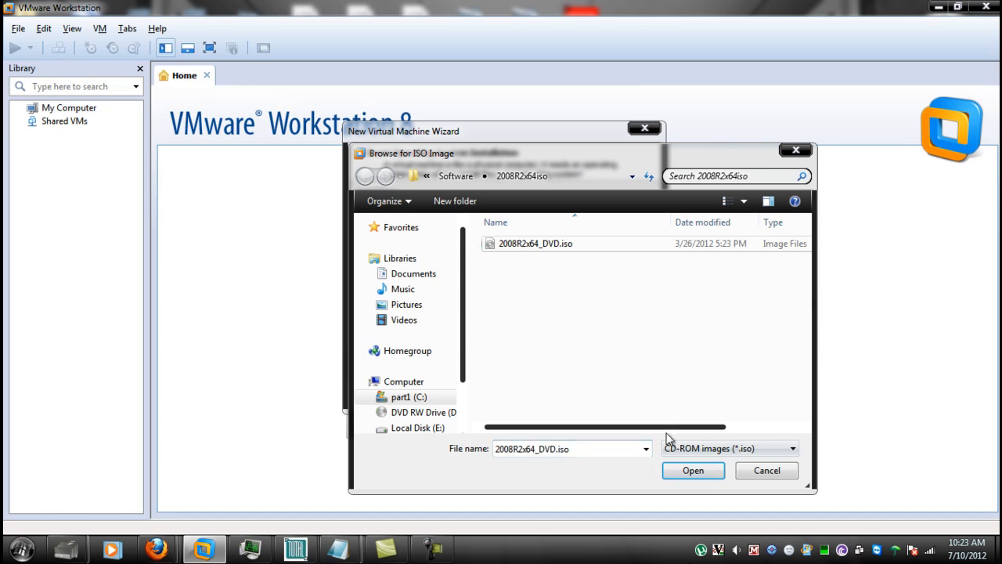
left_click(693, 470)
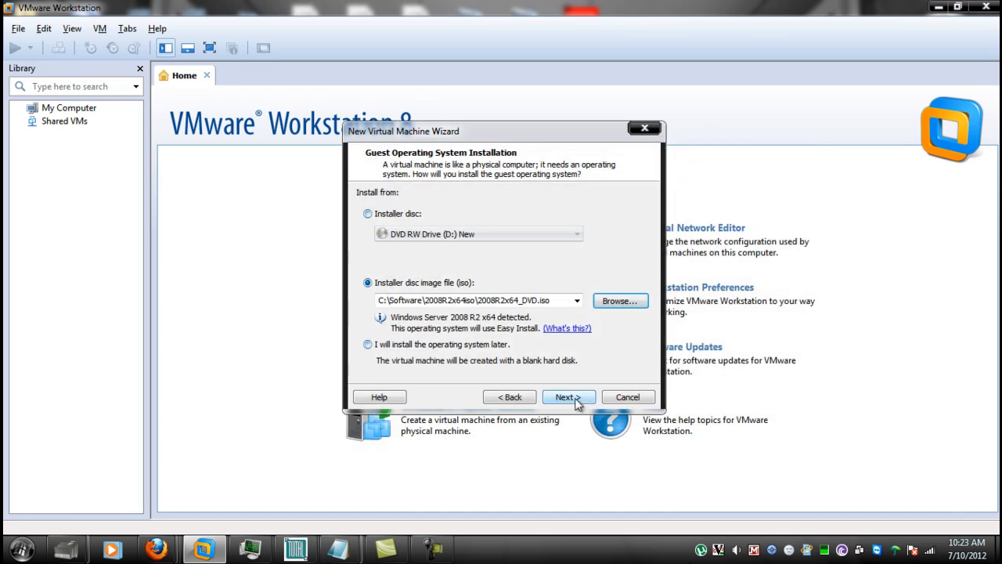
left_click(564, 397)
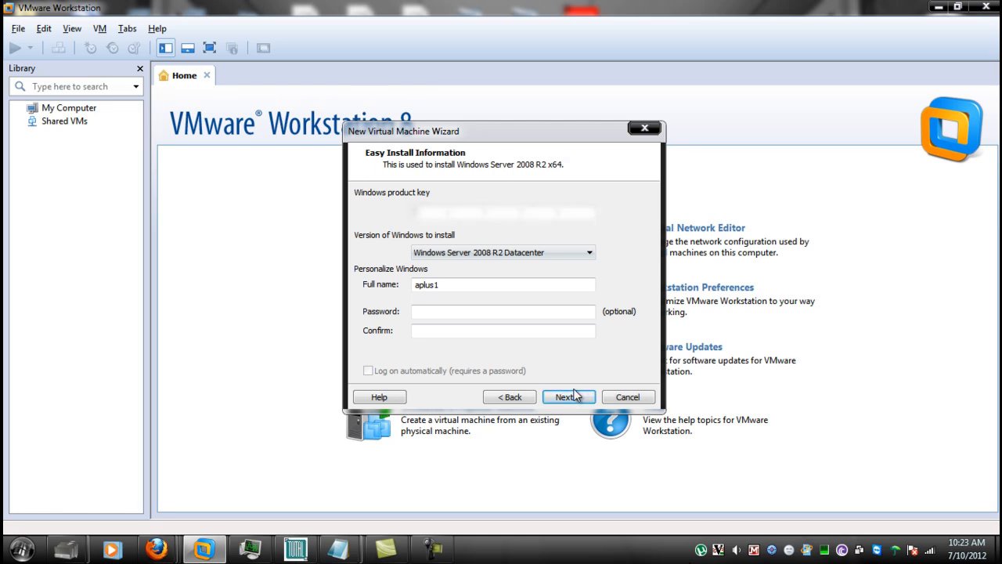
Enter full name Administrator with a password and accept the built-in account name warning.
type("Ad")
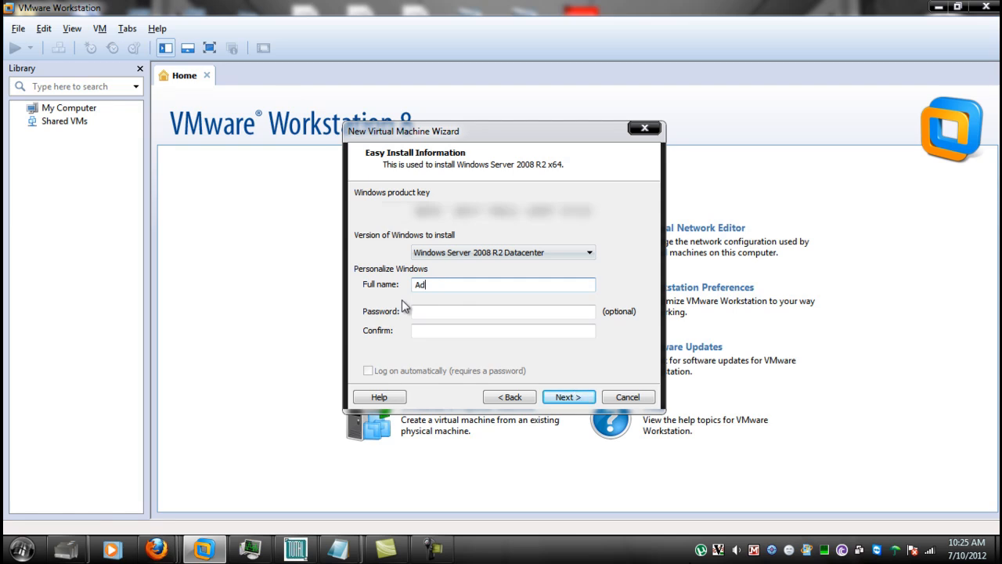
type("ministrator")
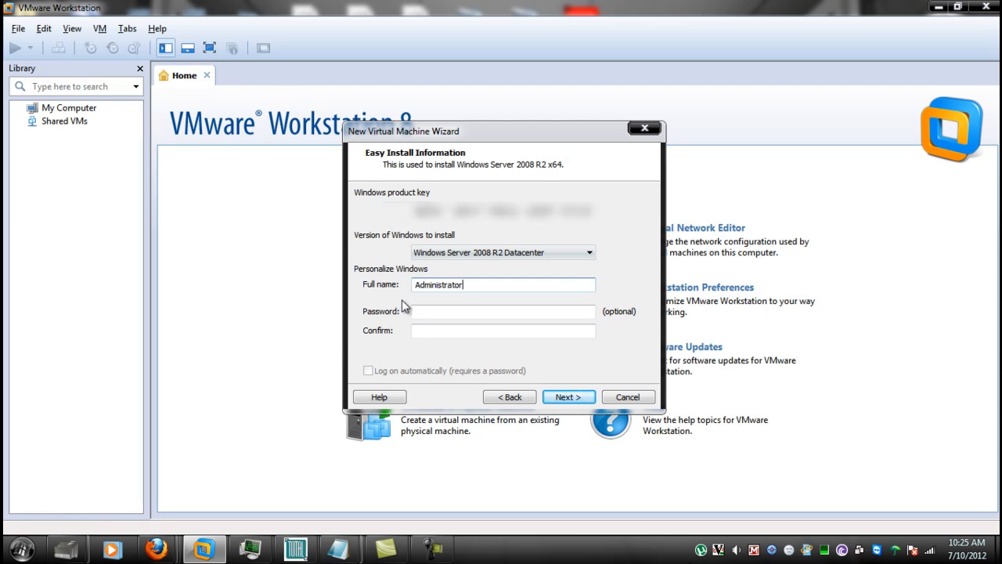
mouse_move(439, 360)
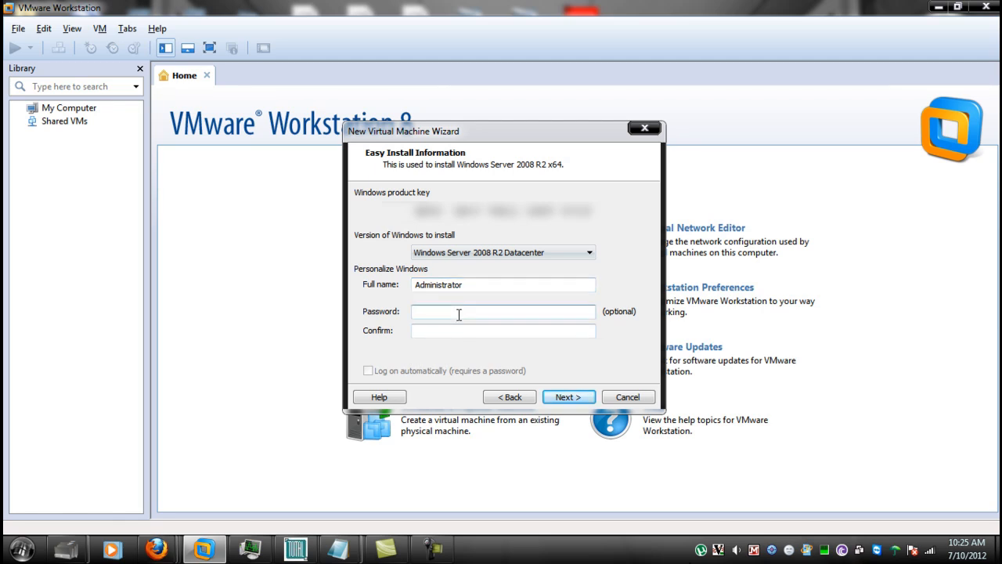
type("••")
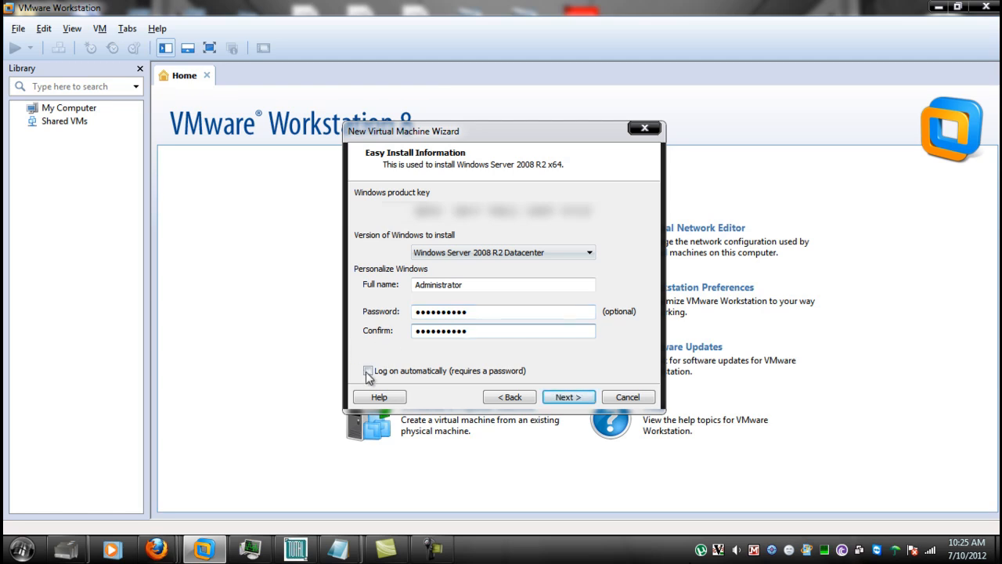
left_click(568, 397)
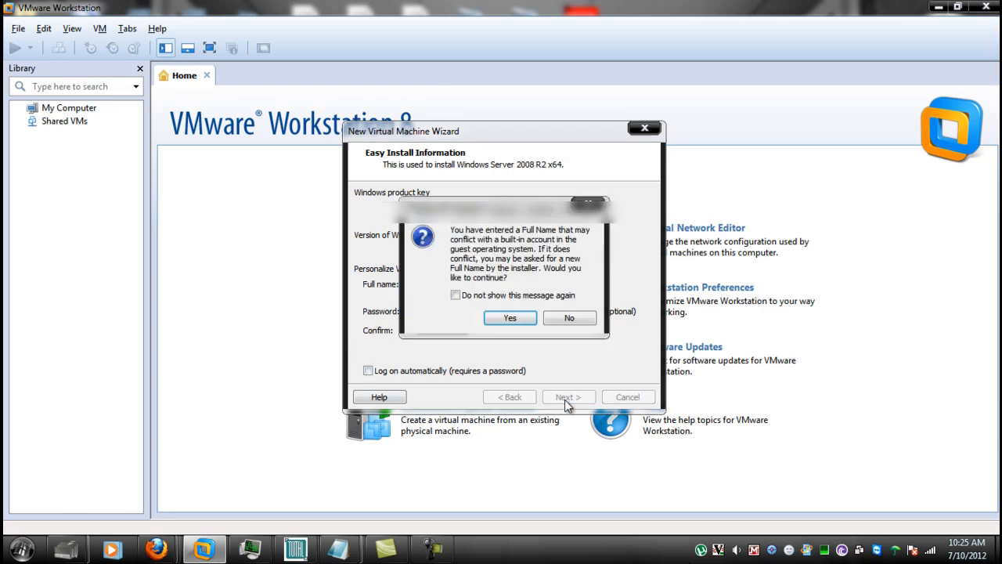
left_click(510, 317)
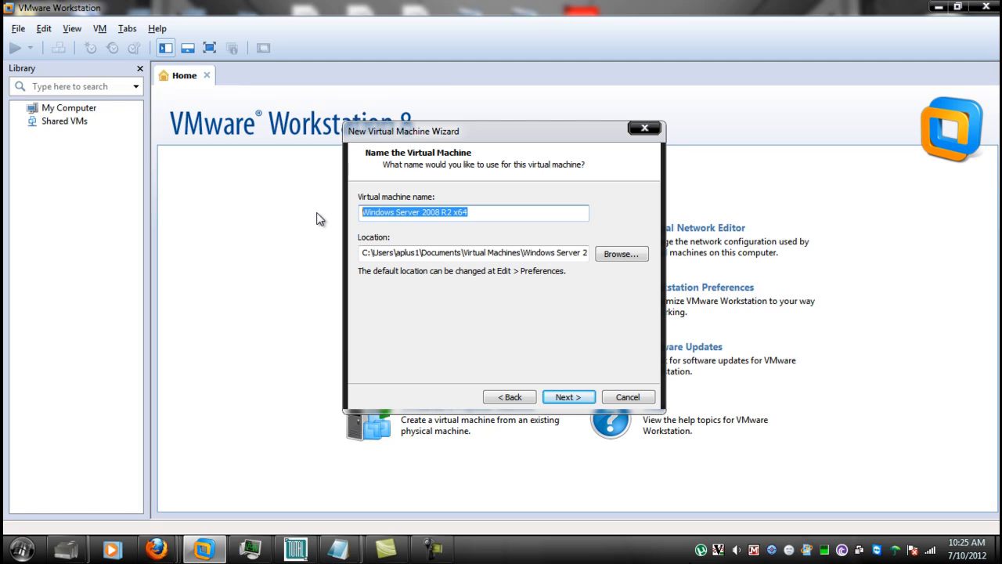
Name the machine DC, keep the 40 GB split disk, and finish the wizard to create and power it on.
type("DC")
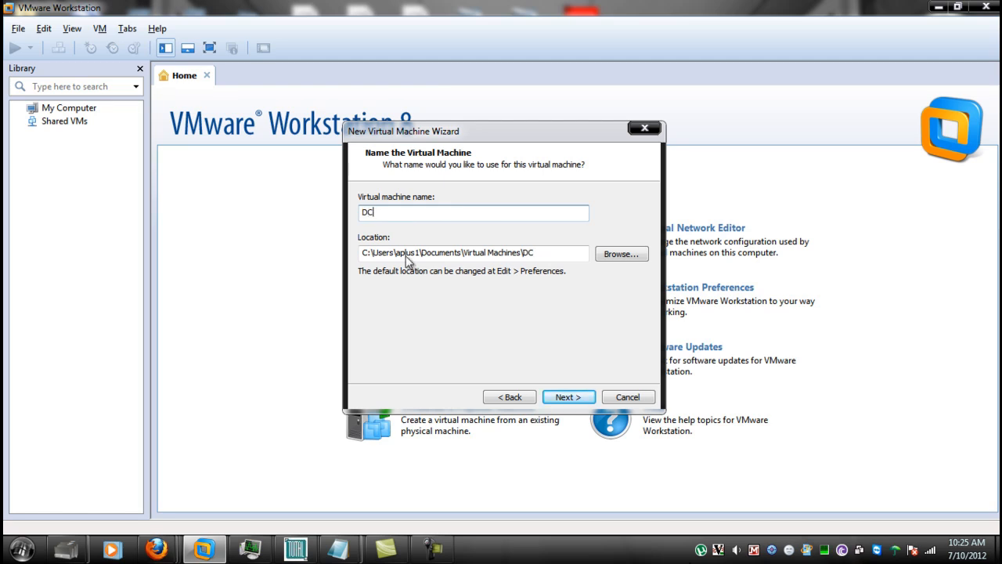
left_click(568, 397)
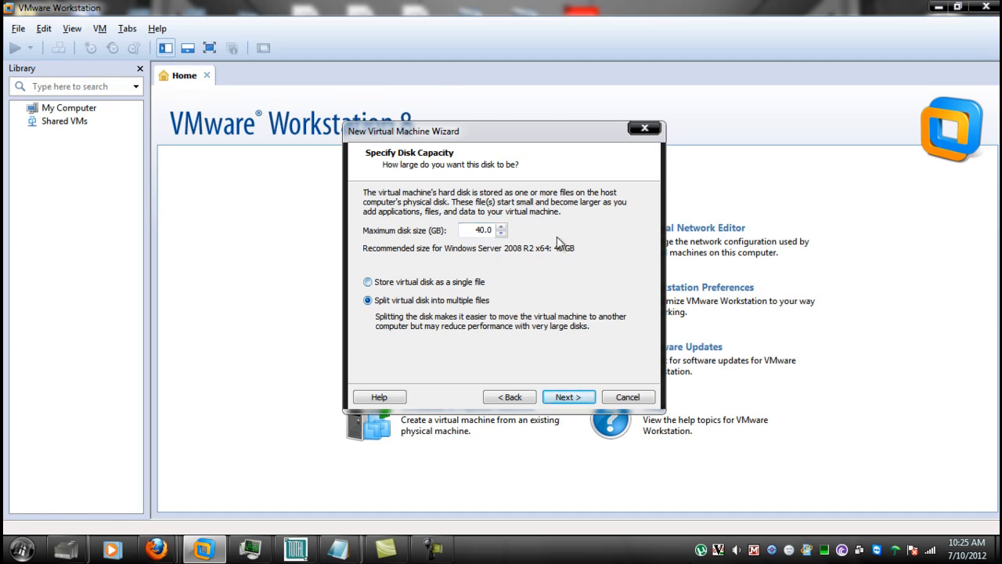
mouse_move(478, 304)
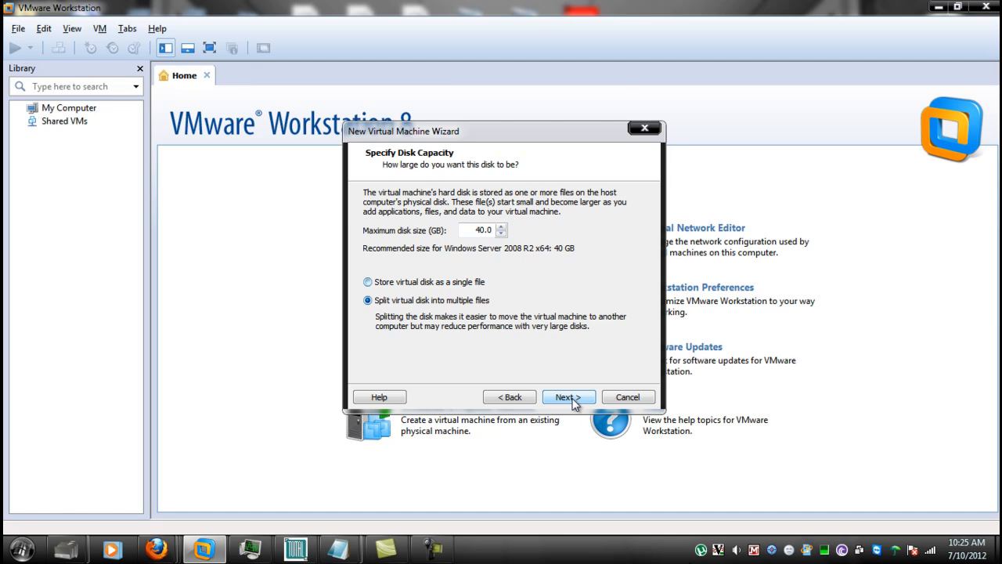
left_click(569, 397)
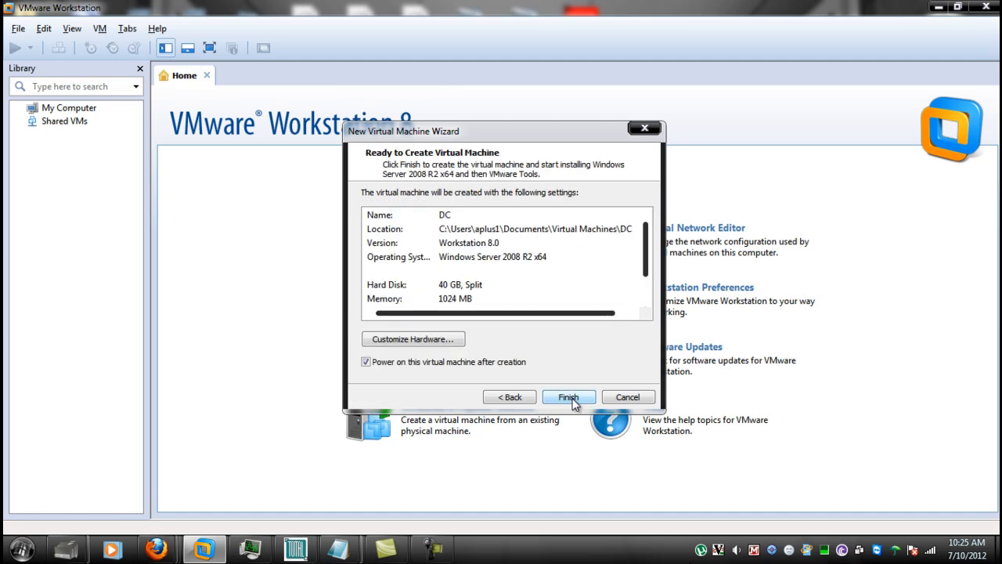
left_click(567, 397)
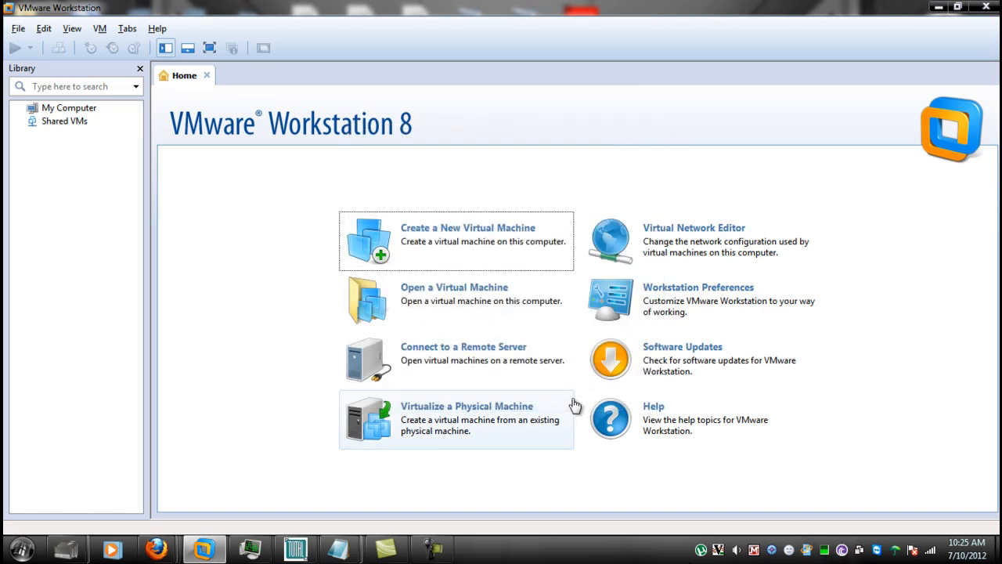
mouse_move(560, 399)
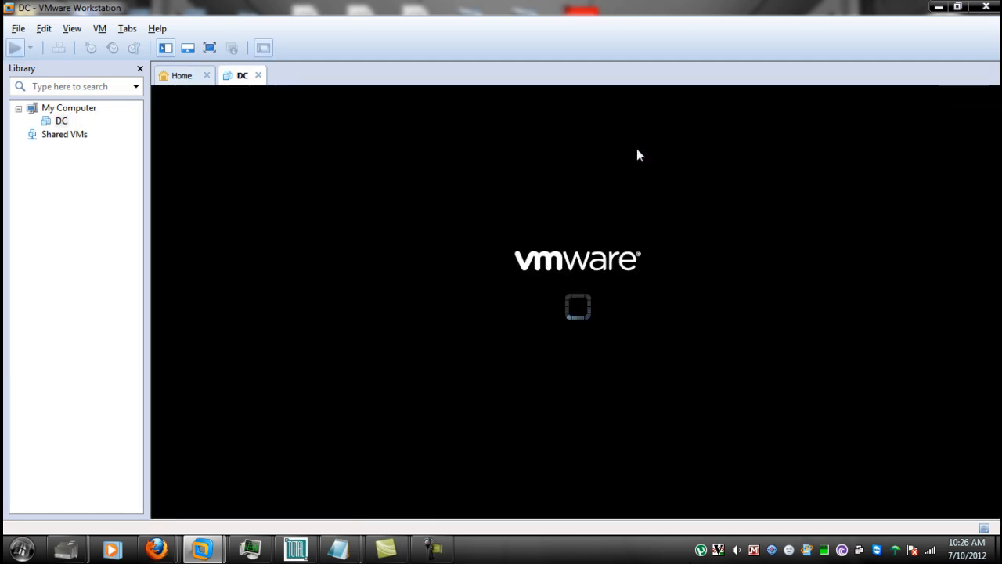
mouse_move(712, 178)
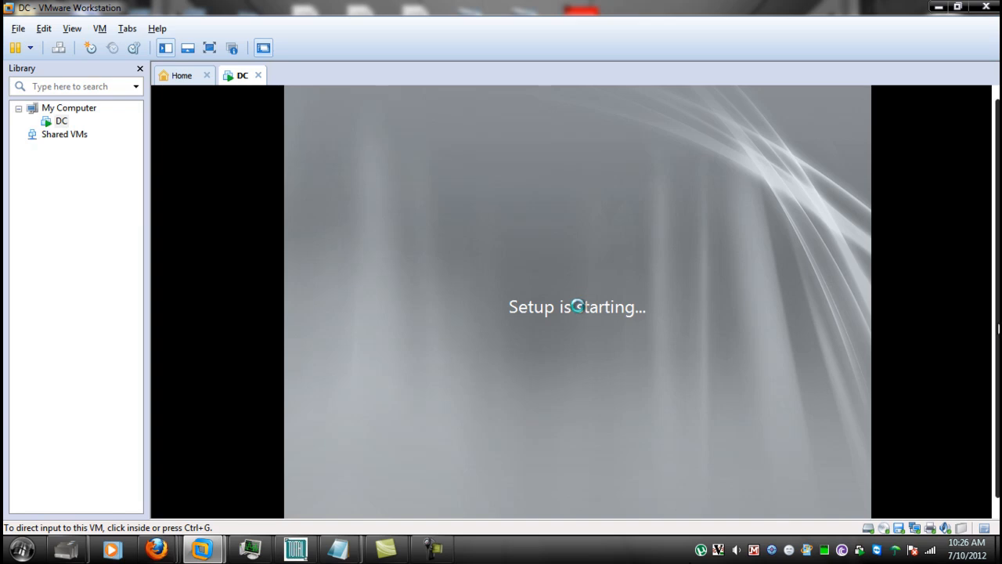
mouse_move(398, 529)
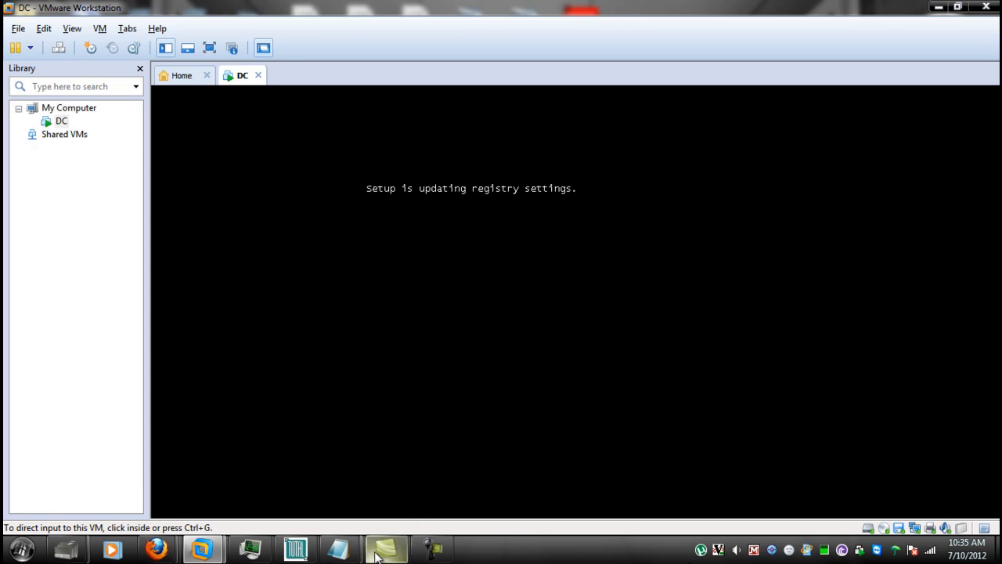
Wait in the DC console while Windows setup starts services before its restart.
left_click(431, 548)
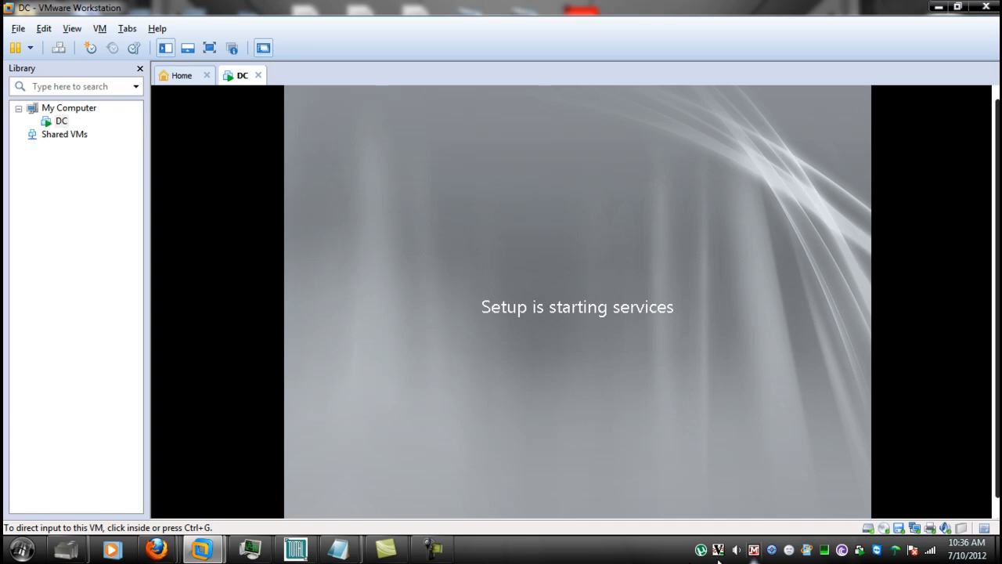
mouse_move(500, 557)
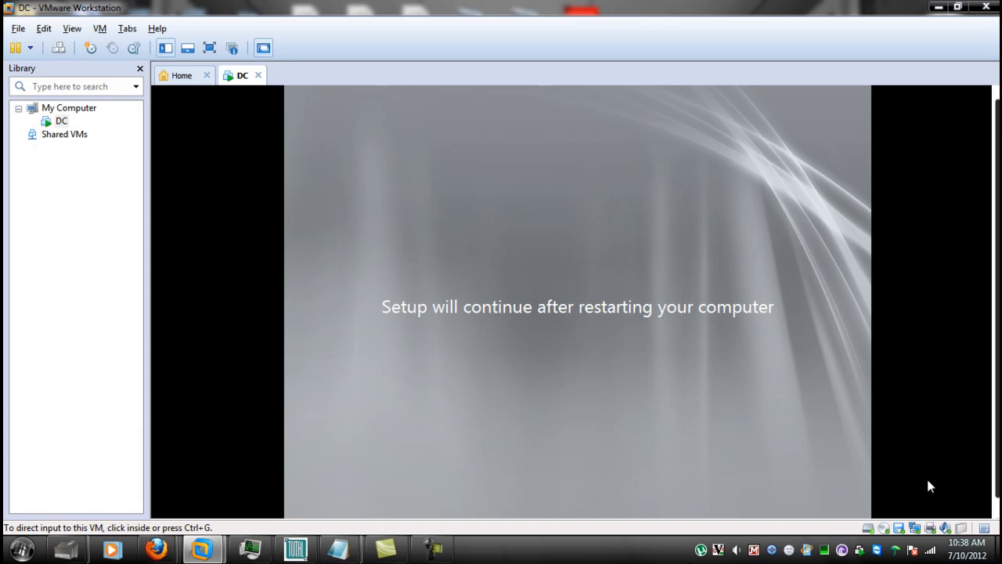
Wait in the DC console while the machine reboots past the Microsoft boot screen.
left_click(432, 548)
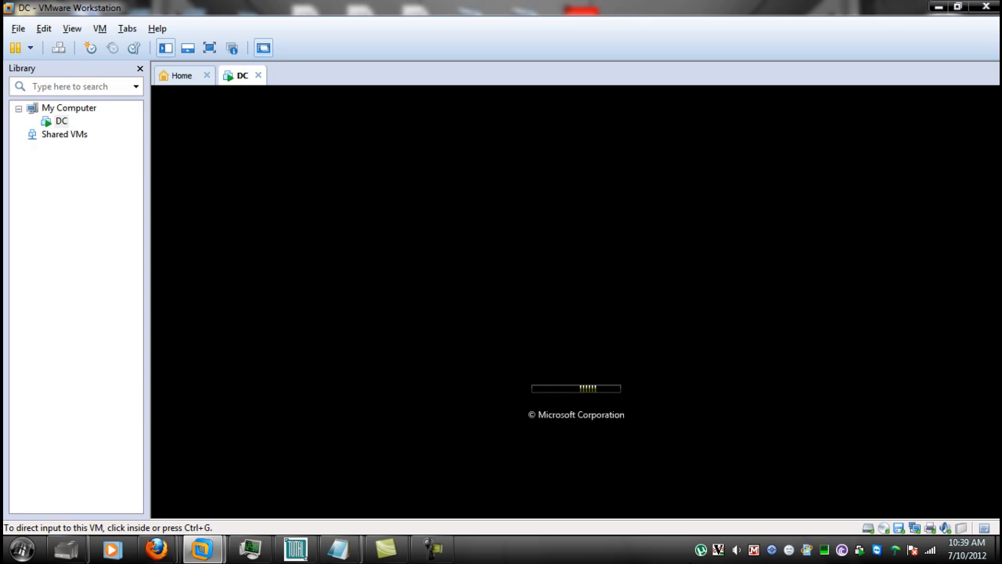
mouse_move(244, 124)
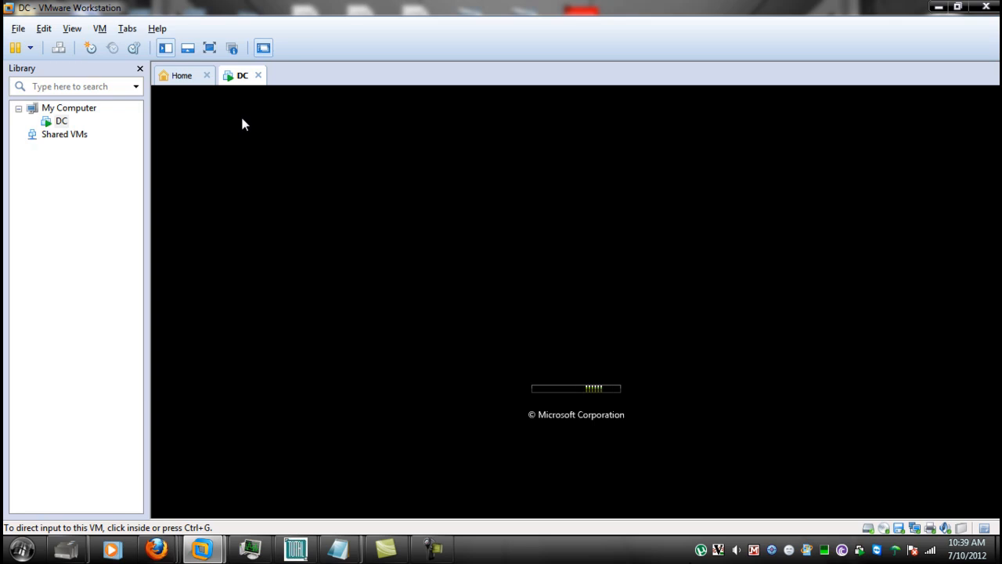
mouse_move(242, 75)
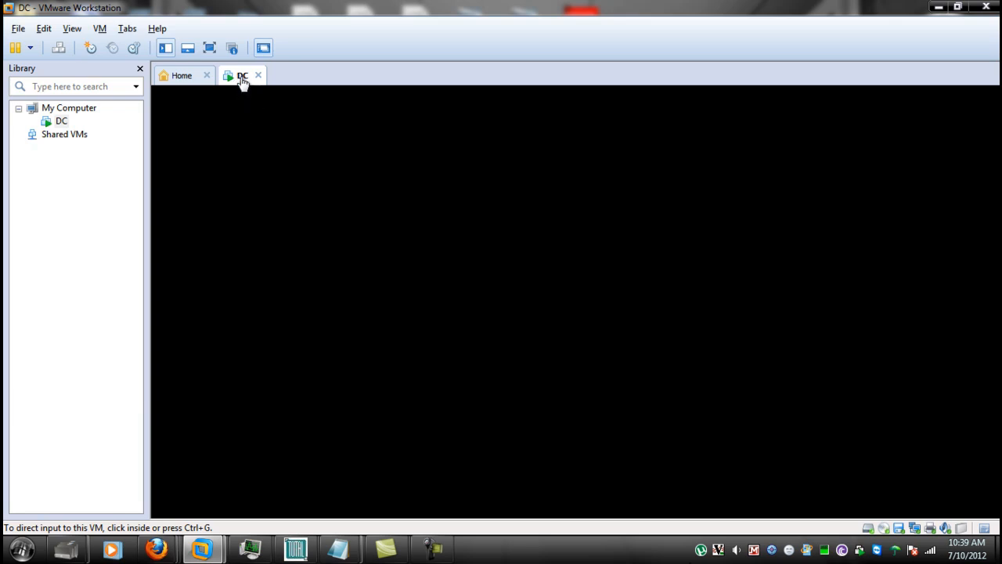
Bring up the DC tab's VM menu to reach Install VMware Tools.
right_click(242, 75)
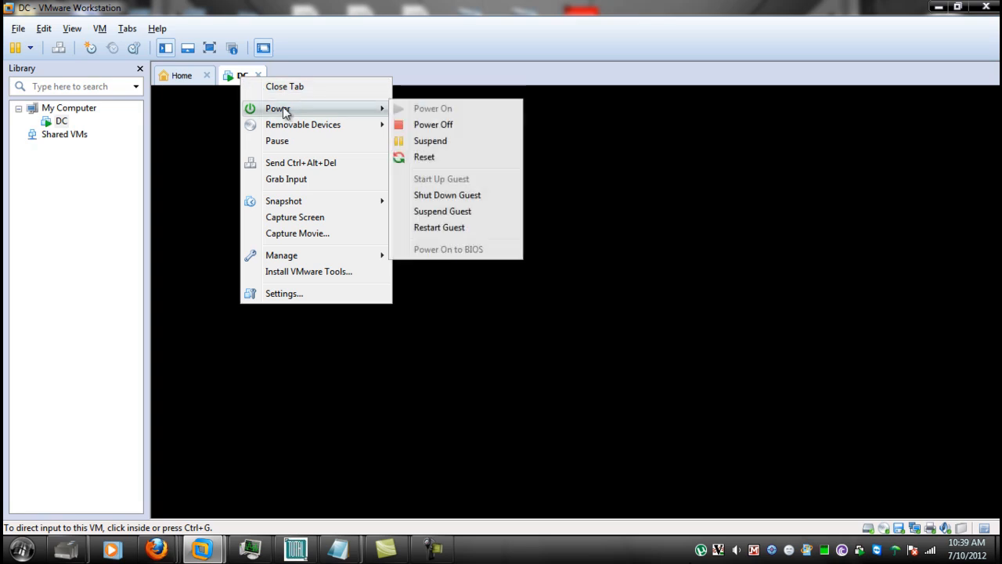
mouse_move(433, 125)
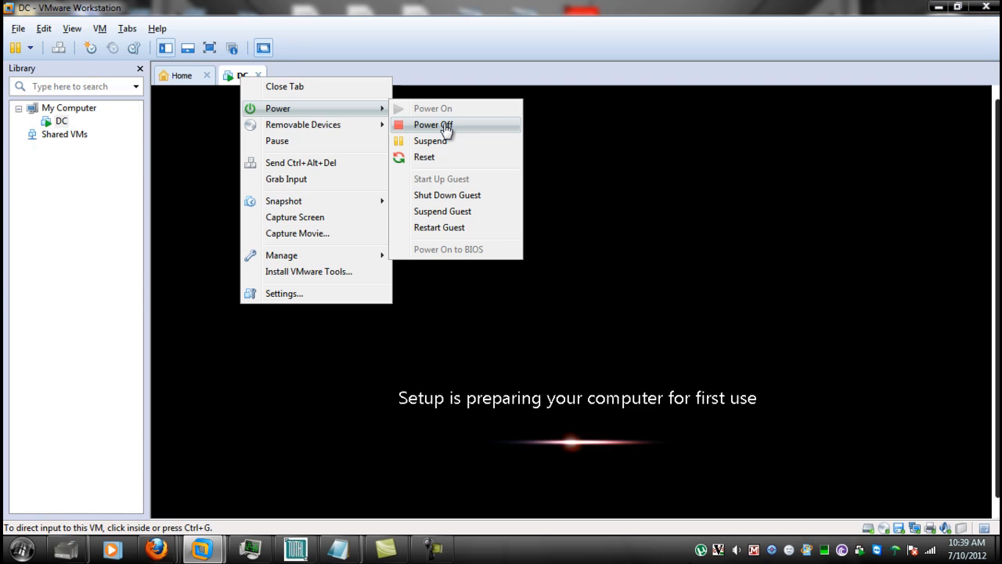
mouse_move(301, 162)
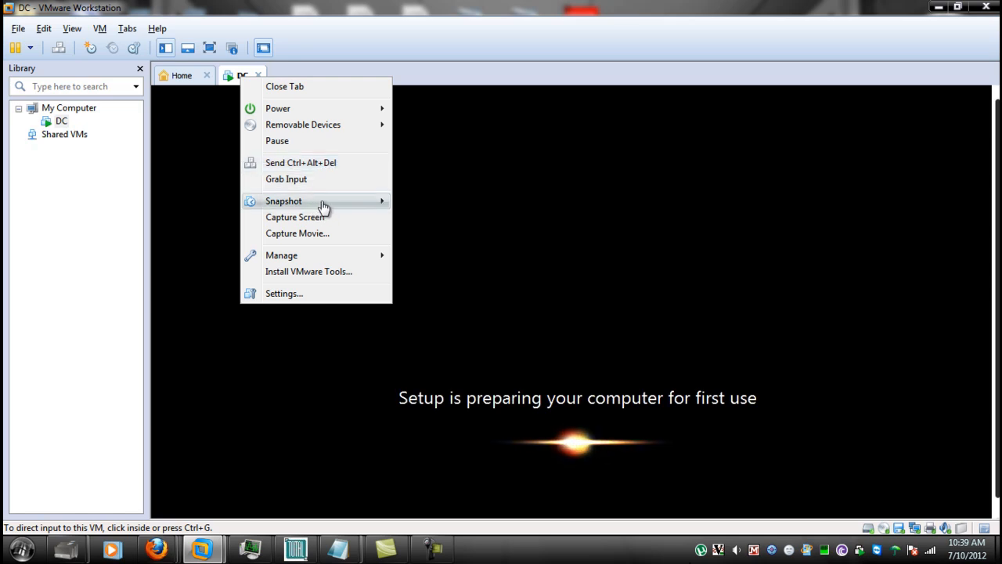
mouse_move(283, 200)
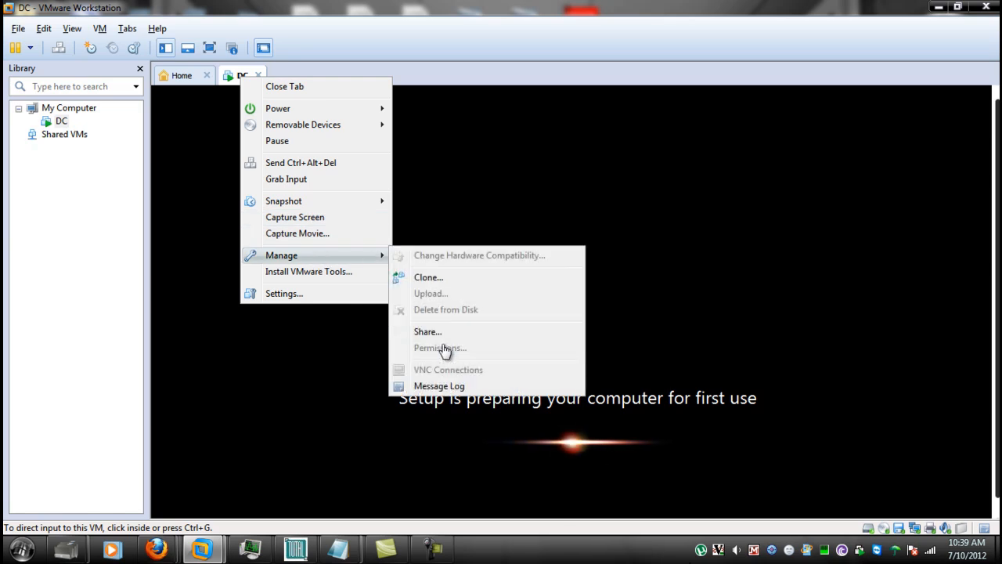
mouse_move(470, 314)
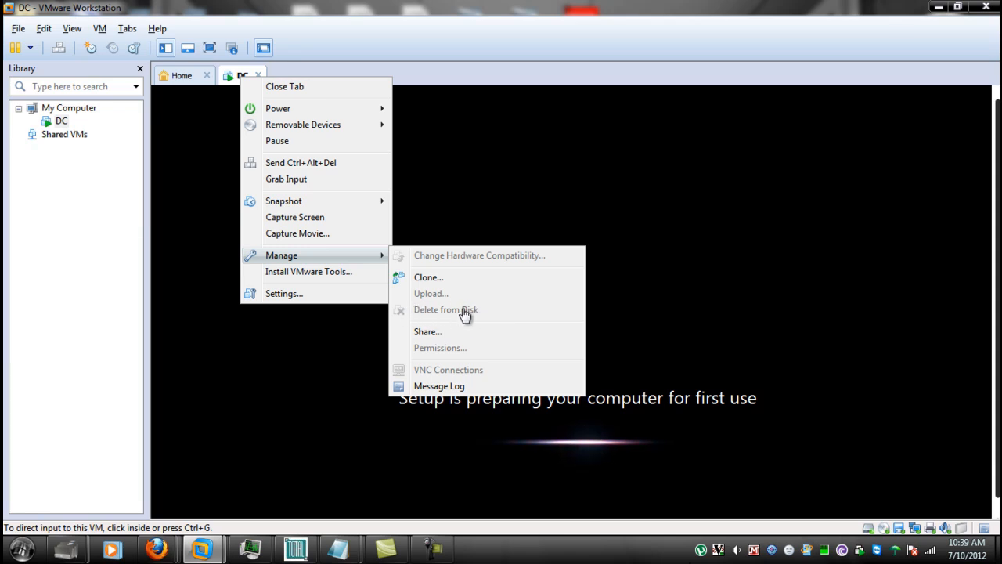
mouse_move(407, 318)
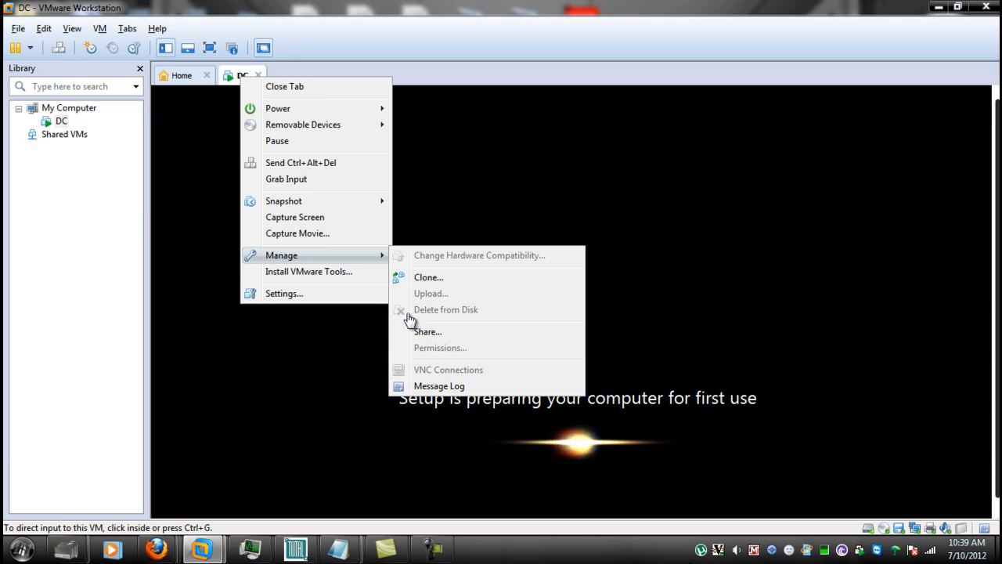
mouse_move(472, 314)
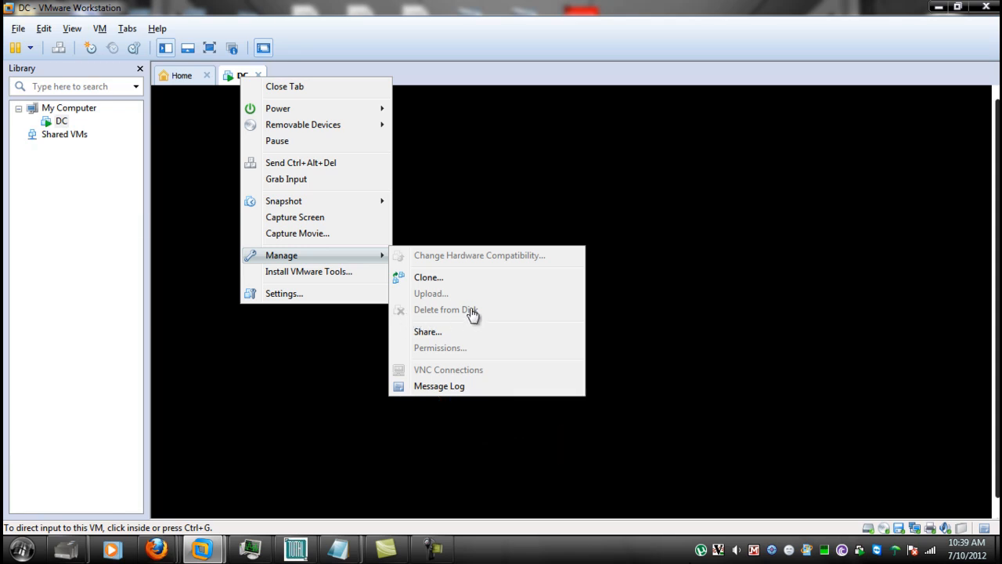
mouse_move(486, 278)
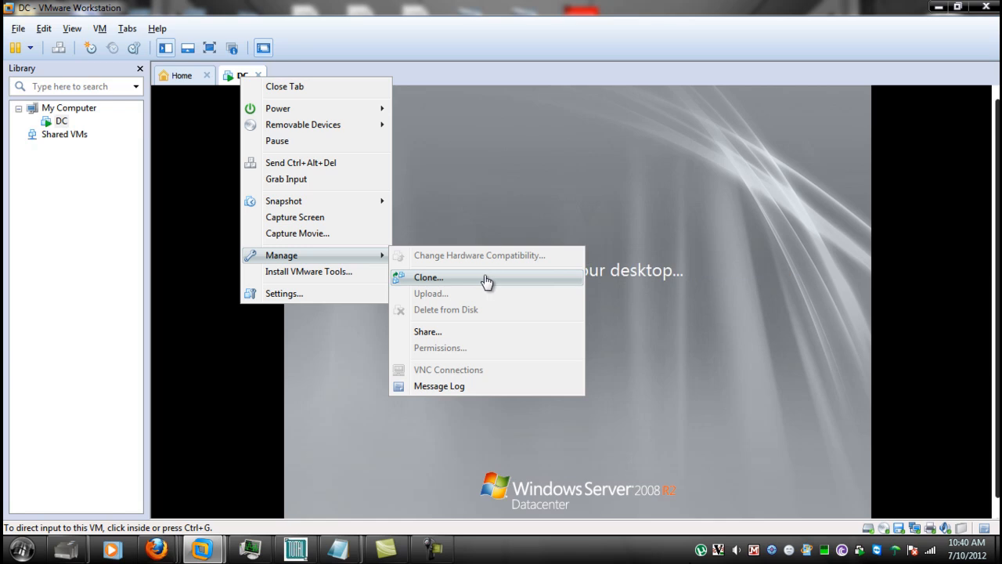
mouse_move(436, 170)
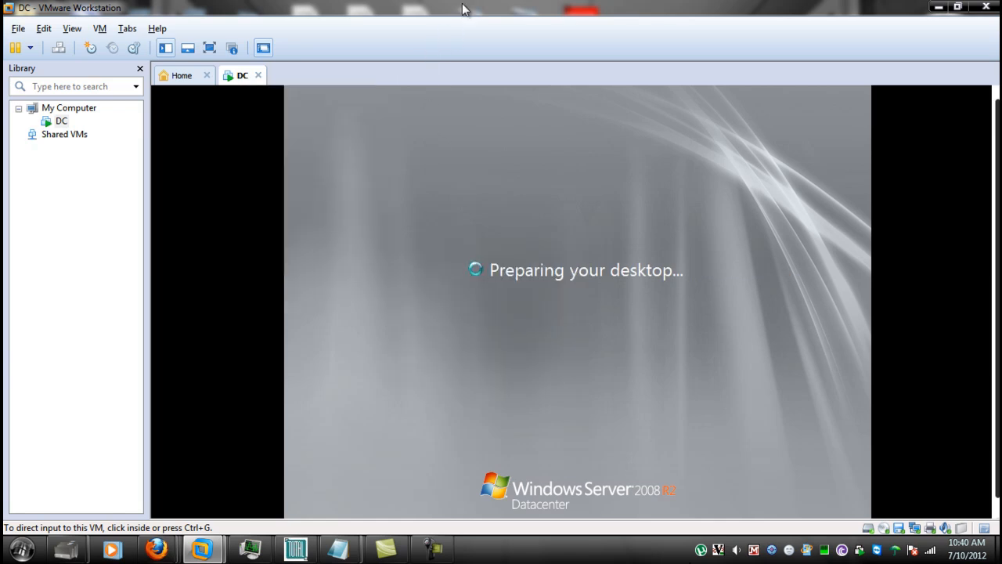
mouse_move(466, 476)
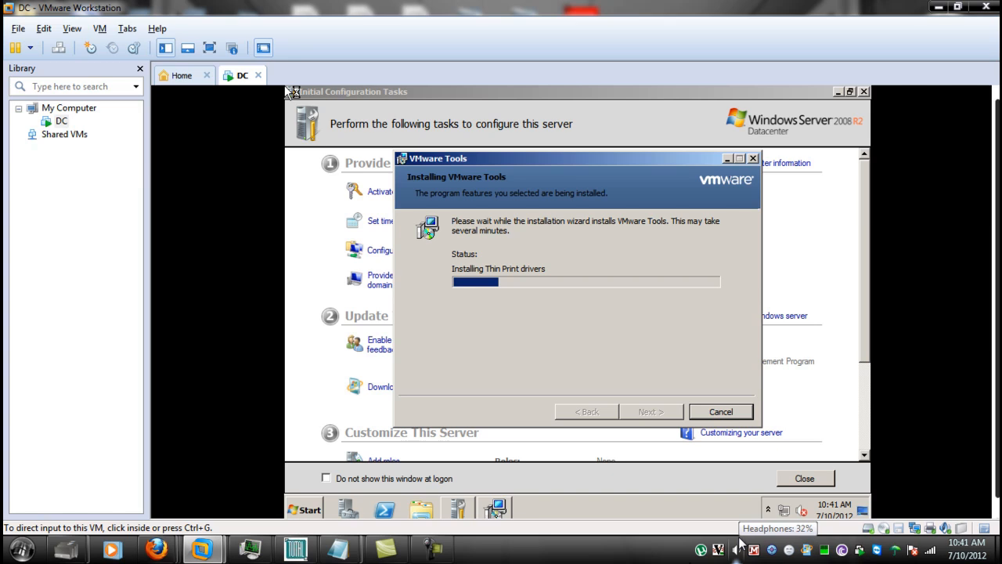
mouse_move(596, 550)
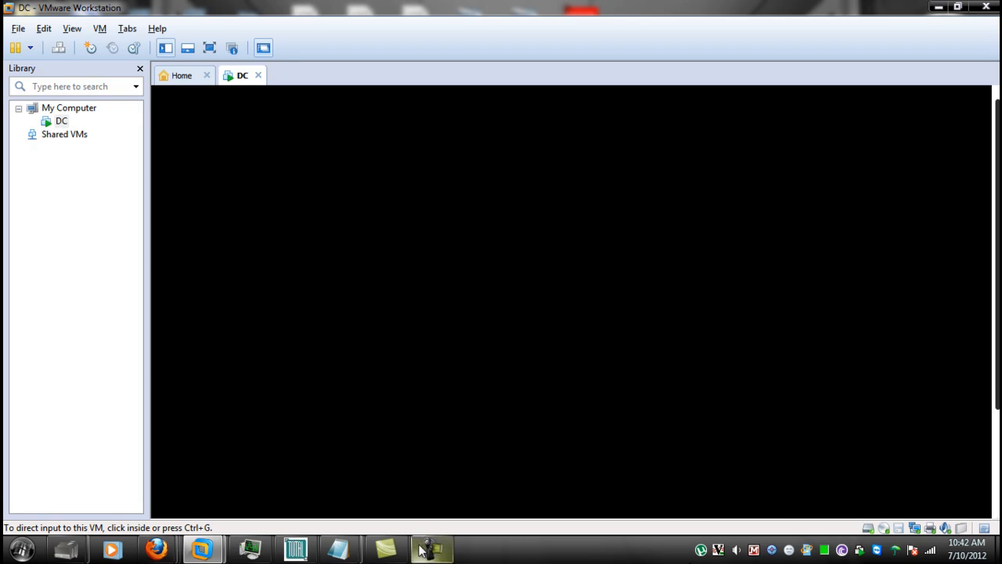
Wait in the DC console through the post-VMware Tools reboot until the Ctrl+Alt+Delete logon screen appears.
left_click(431, 548)
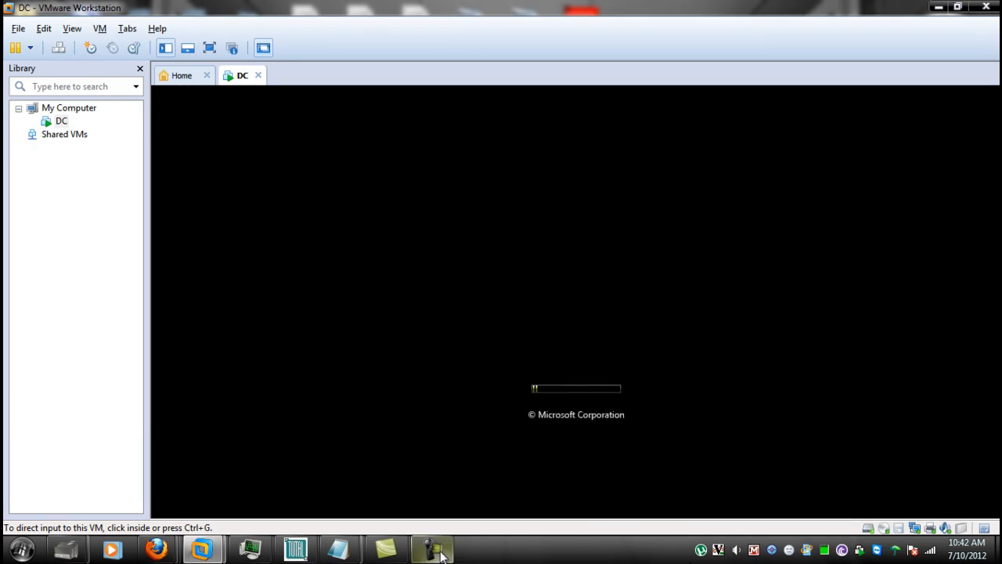
left_click(431, 548)
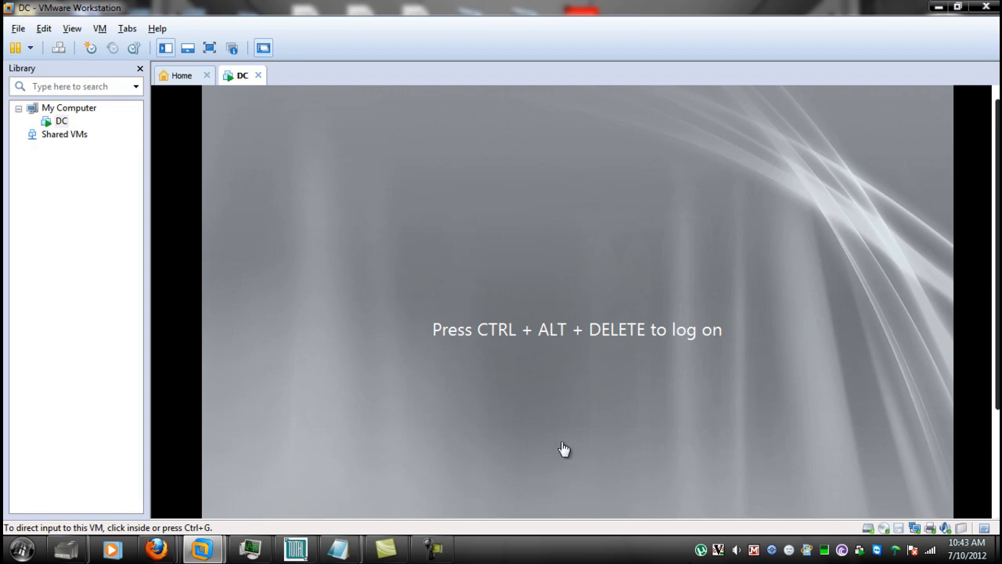
Send Ctrl+Alt+Del to DC and log on as Administrator with the password.
right_click(243, 76)
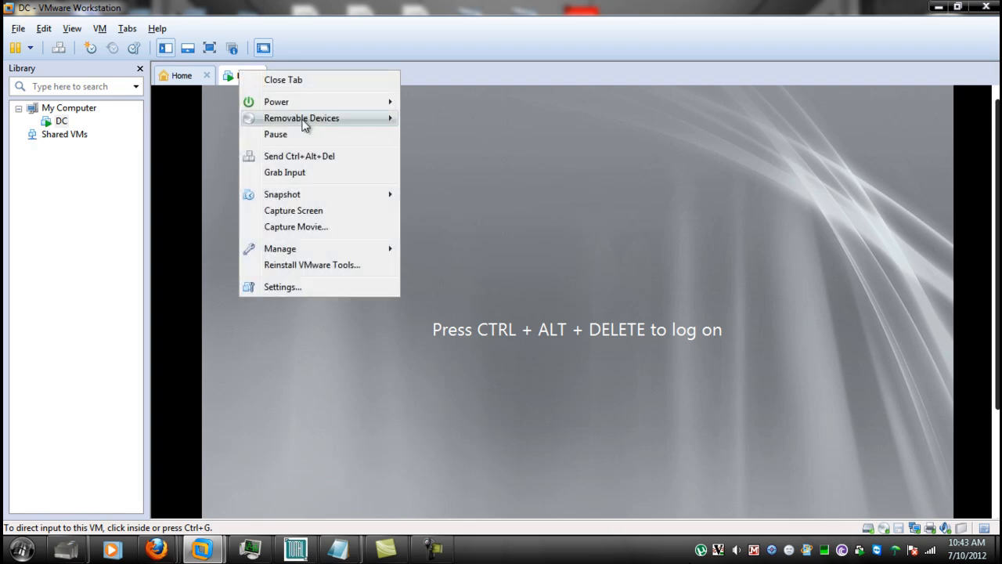
left_click(299, 156)
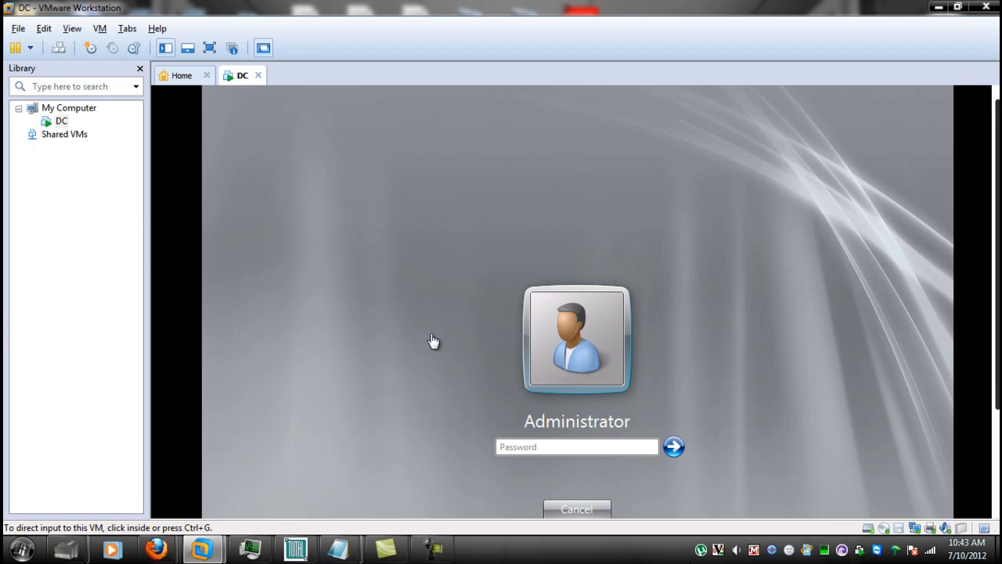
left_click(577, 446)
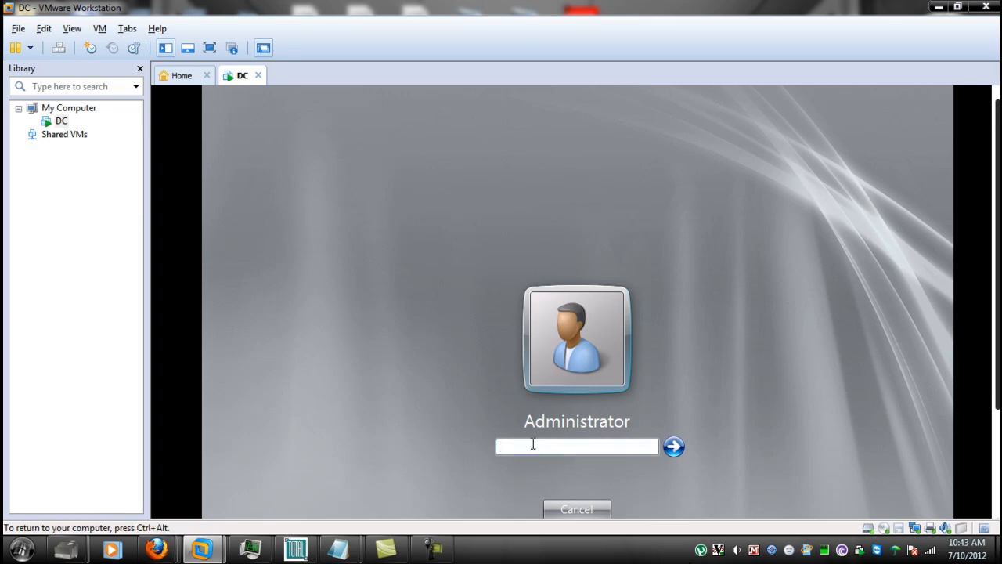
type("password")
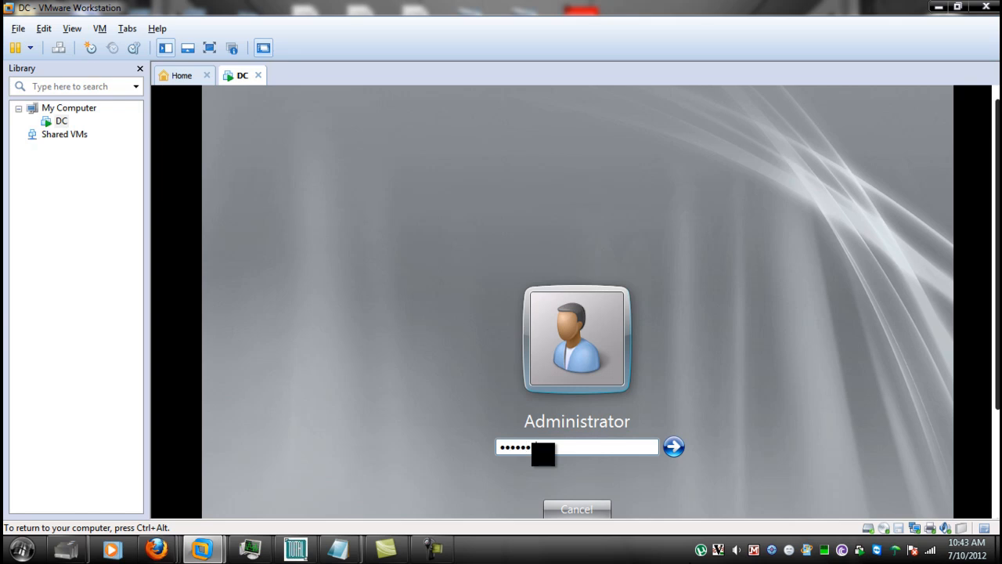
left_click(673, 446)
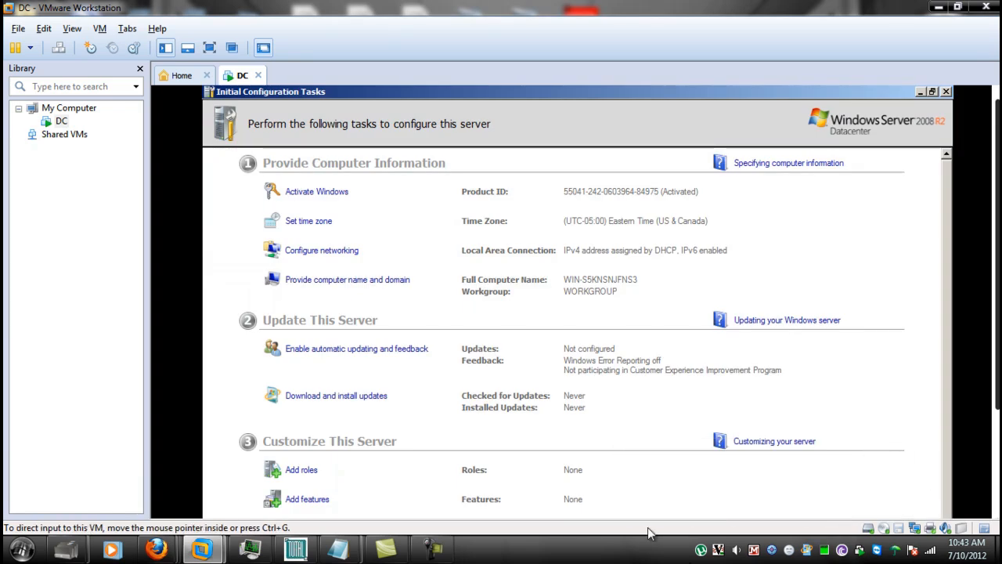
mouse_move(525, 204)
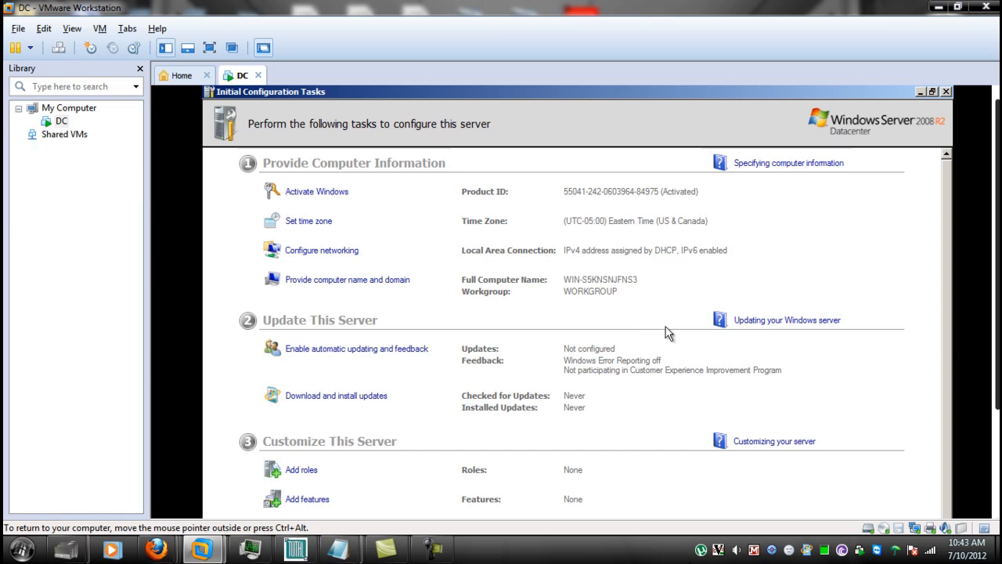
mouse_move(642, 316)
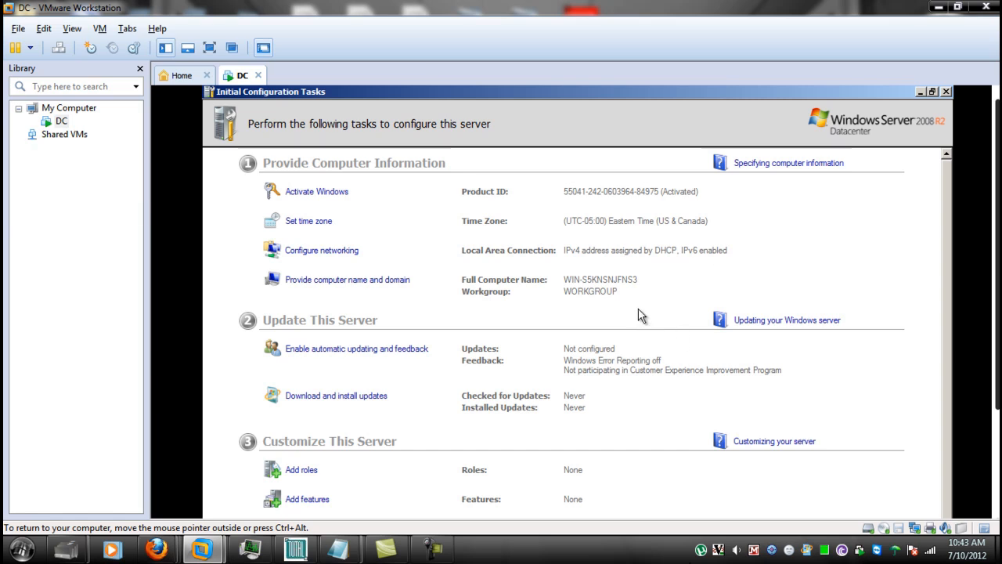
mouse_move(636, 304)
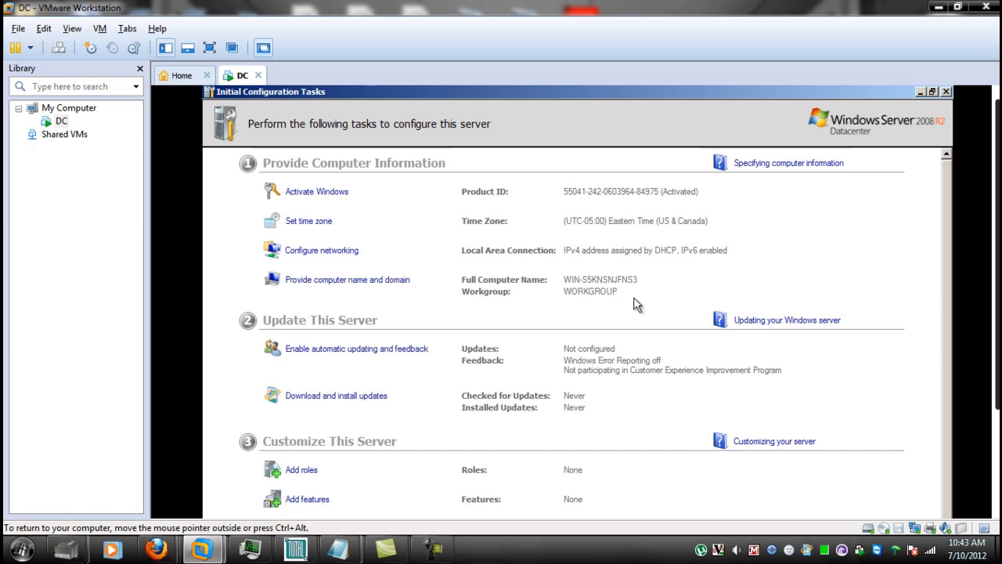
mouse_move(615, 293)
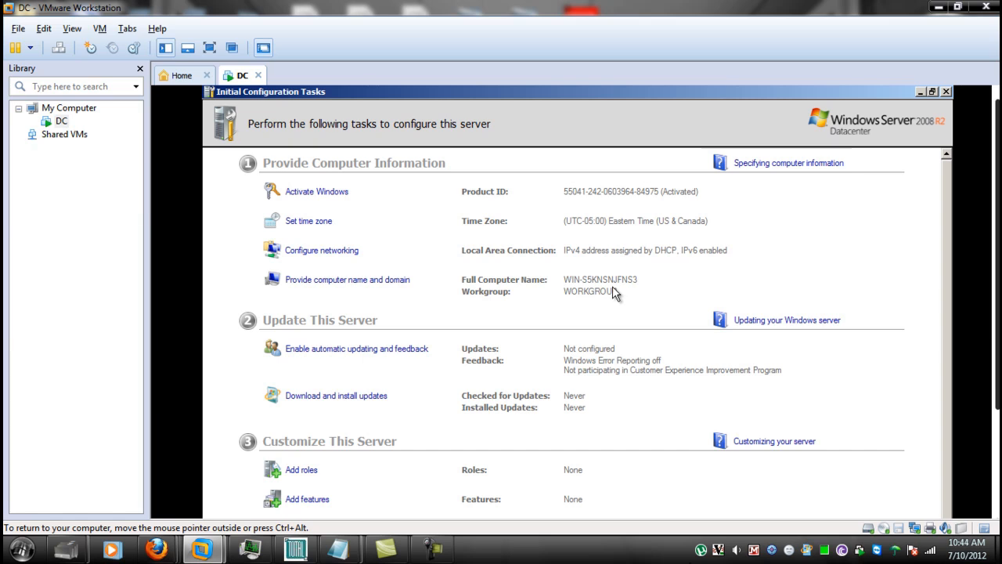
mouse_move(515, 238)
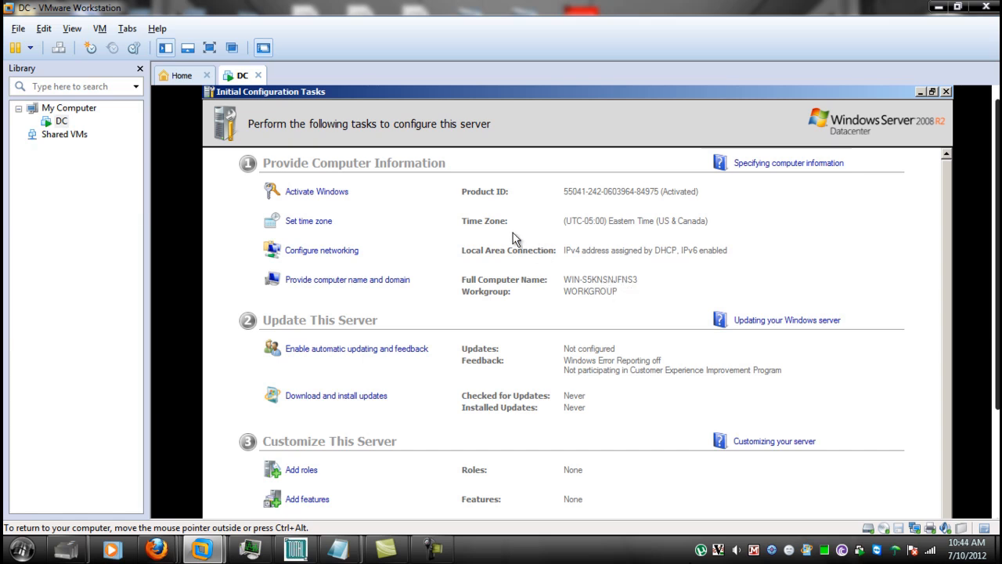
mouse_move(482, 219)
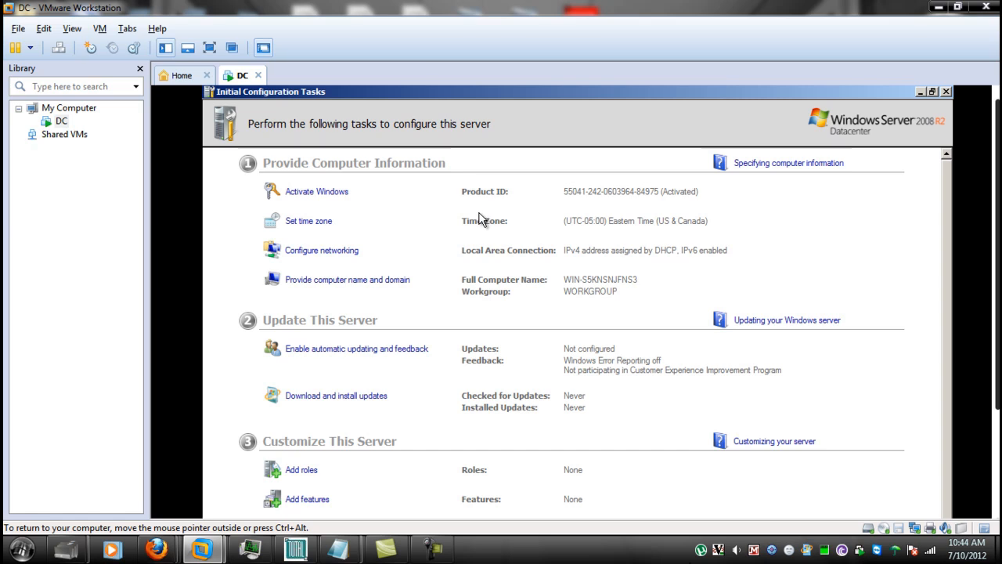
mouse_move(460, 226)
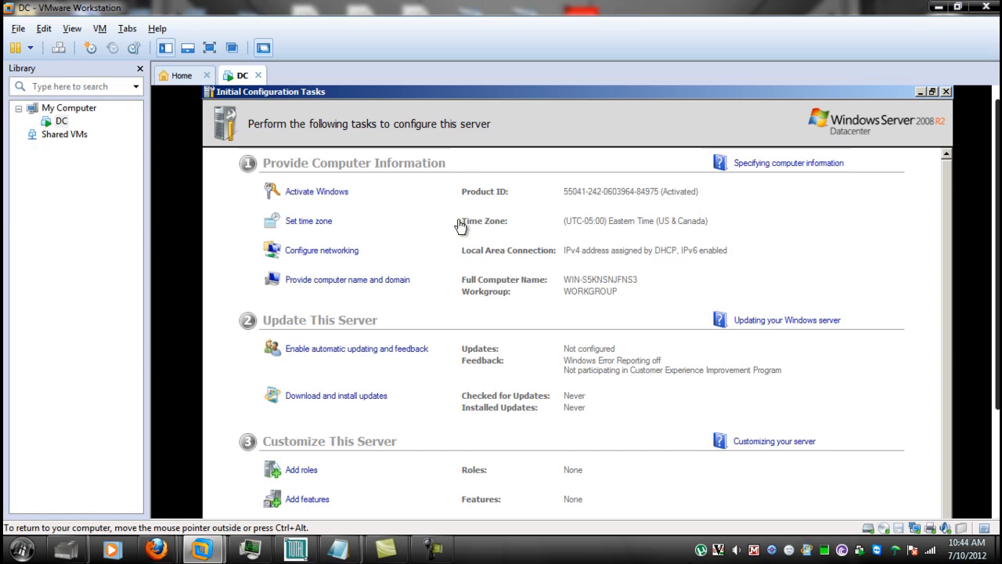